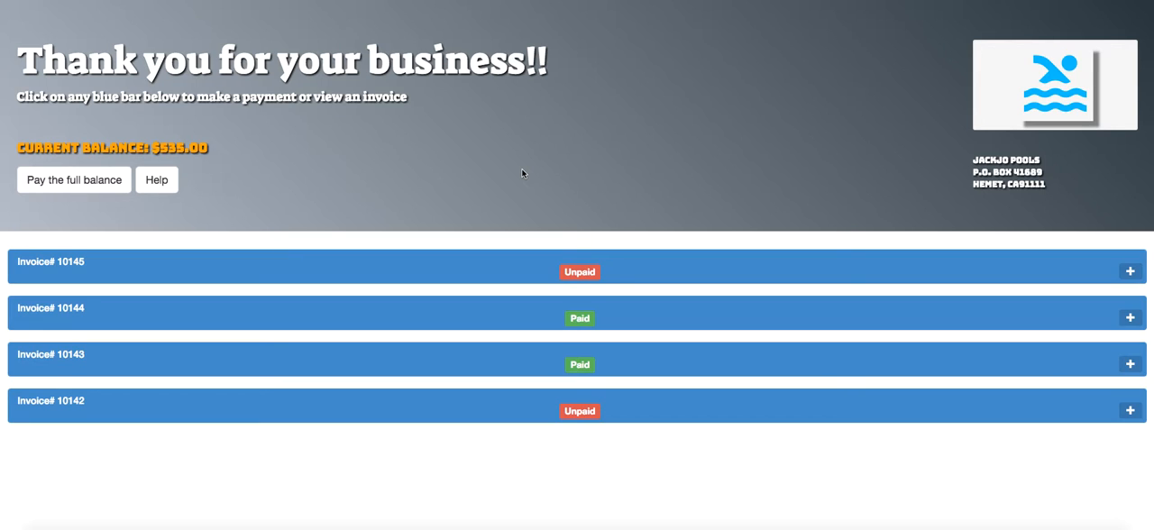
pyautogui.moveTo(699, 277)
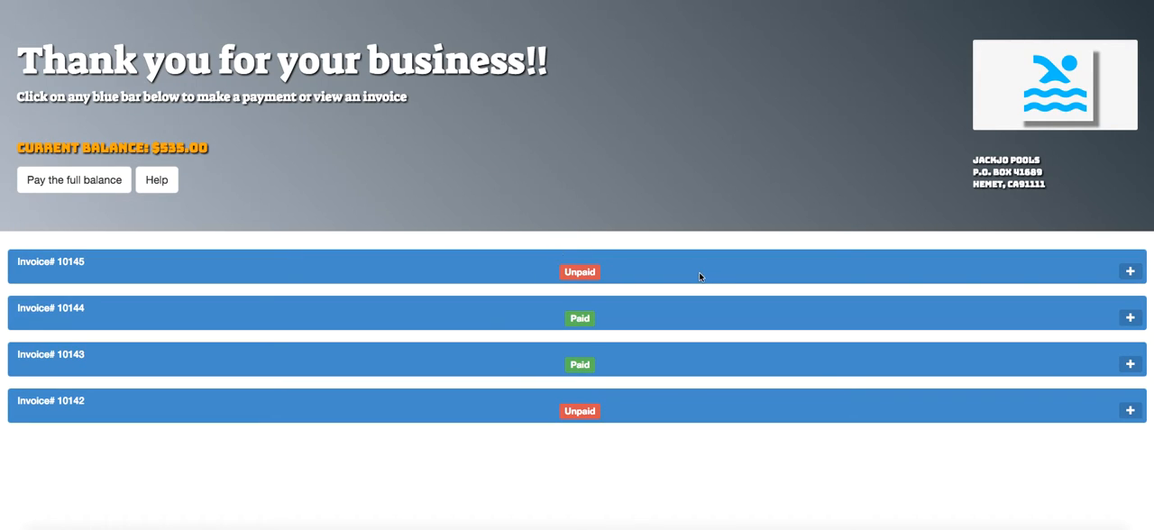
pyautogui.moveTo(857, 297)
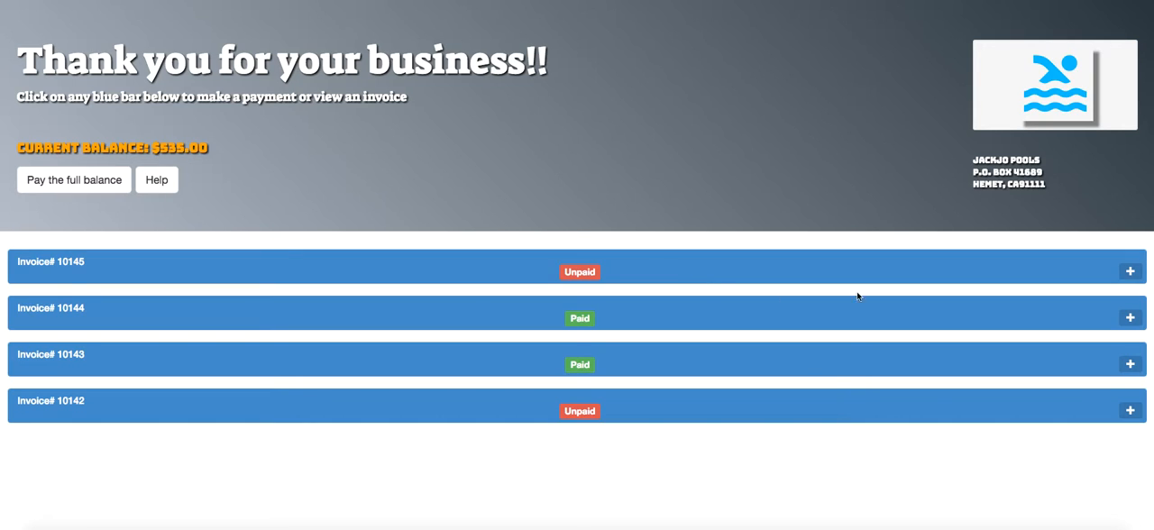
pyautogui.moveTo(991, 176)
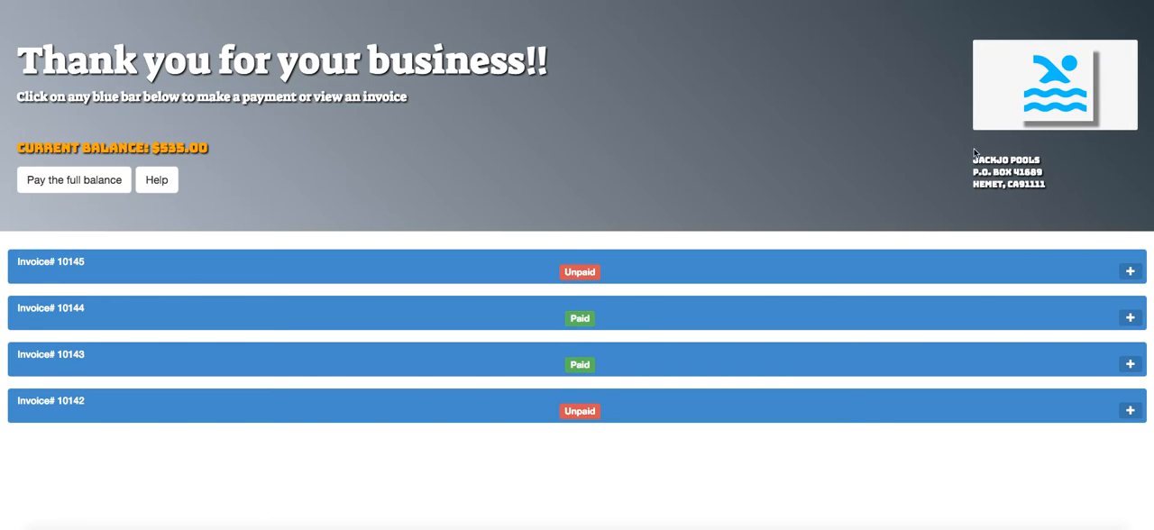
pyautogui.moveTo(1000, 109)
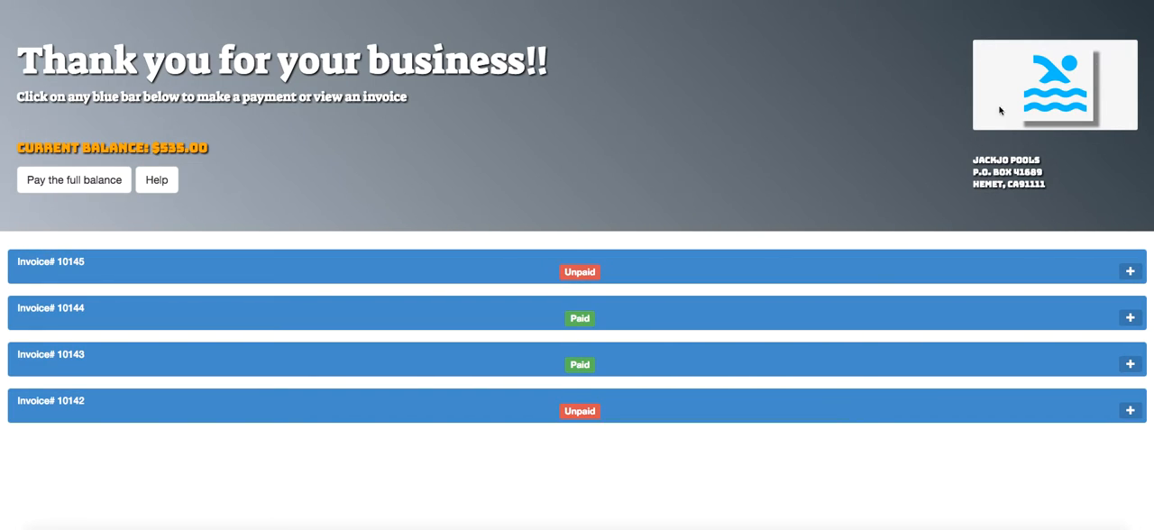
pyautogui.moveTo(880, 89)
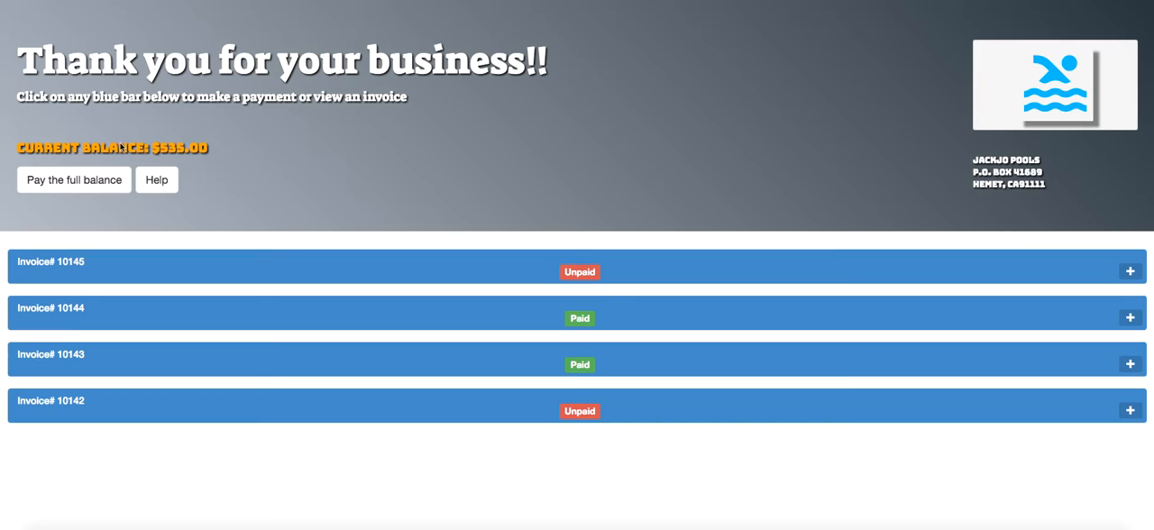
pyautogui.moveTo(169, 182)
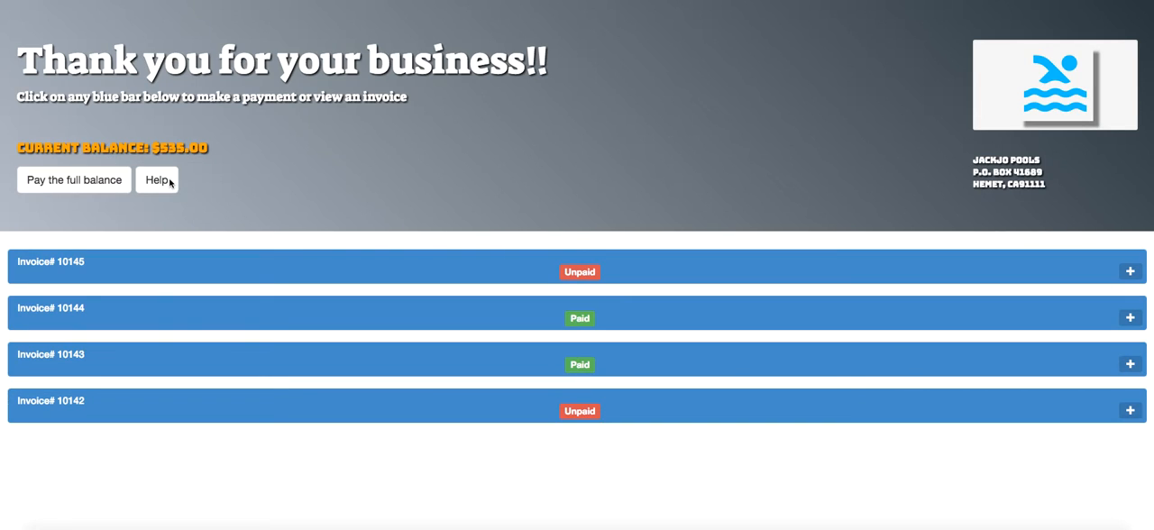
pyautogui.moveTo(61, 190)
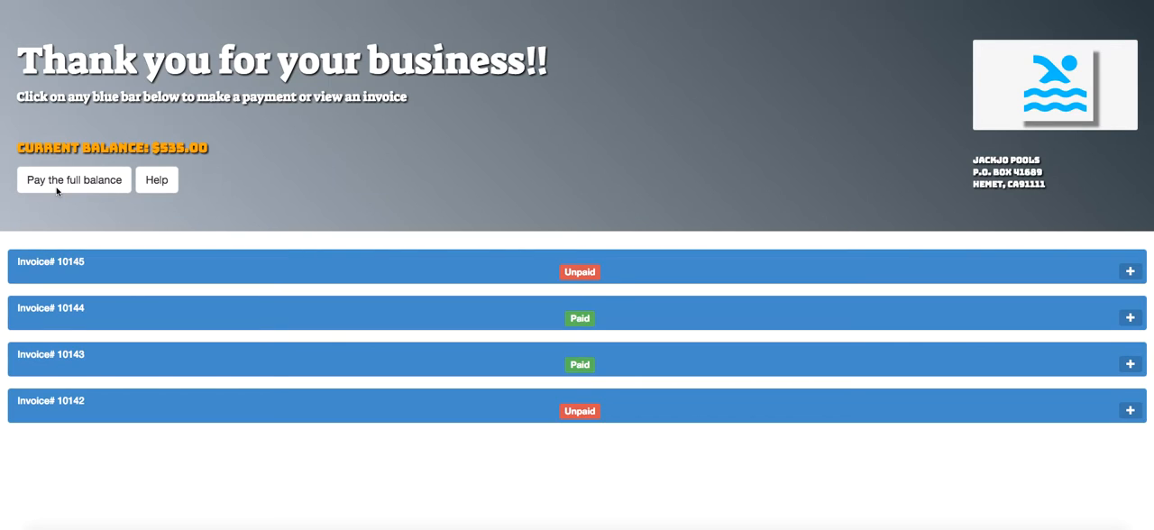
pyautogui.moveTo(472, 259)
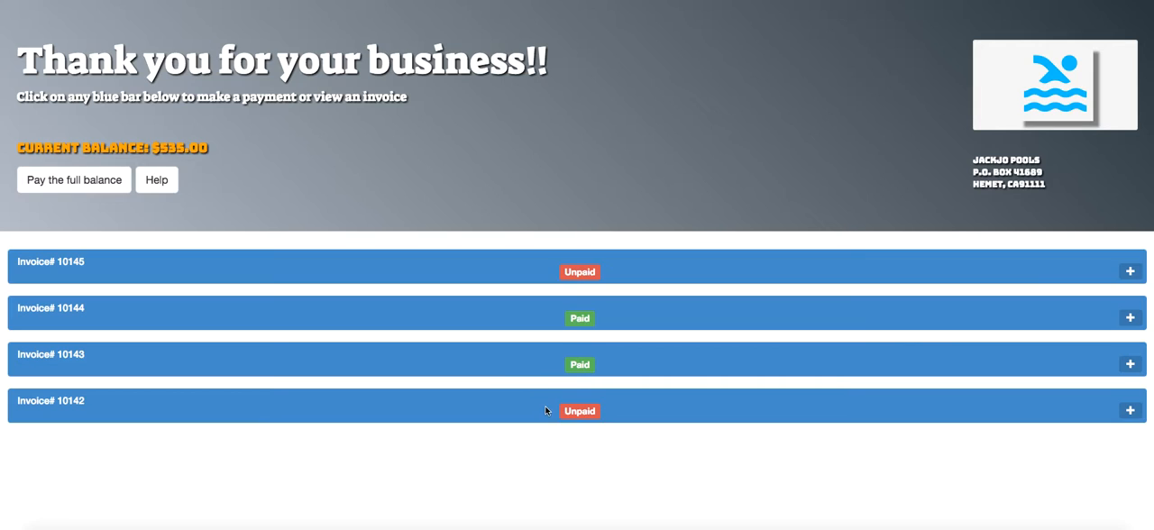
pyautogui.moveTo(495, 390)
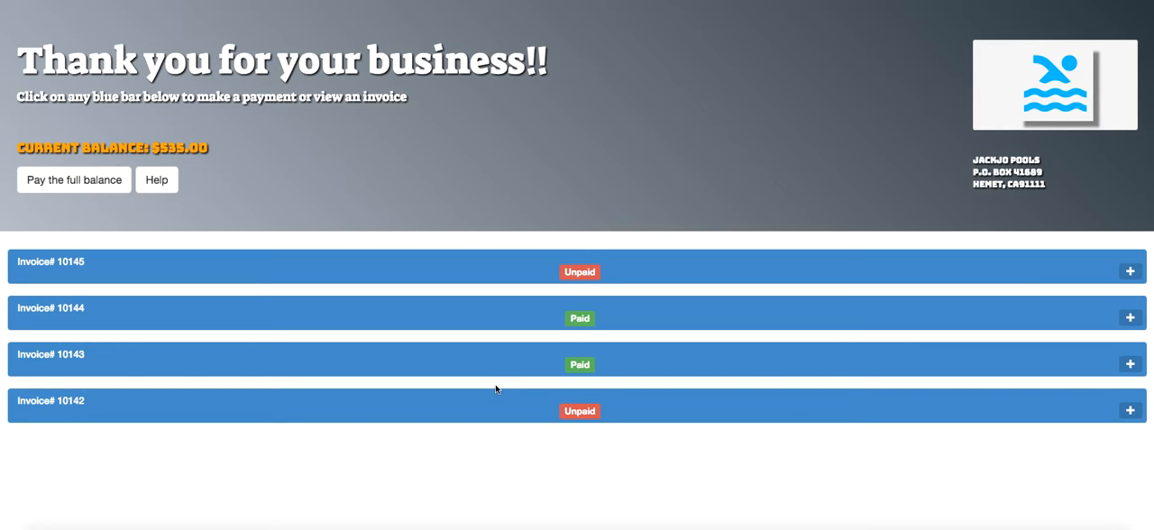
pyautogui.moveTo(518, 348)
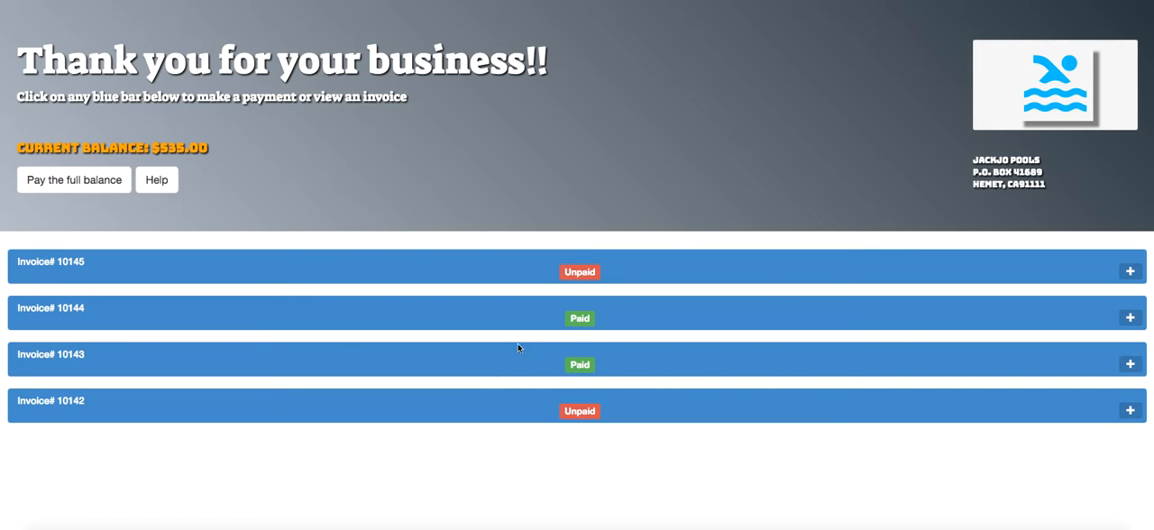
pyautogui.moveTo(494, 269)
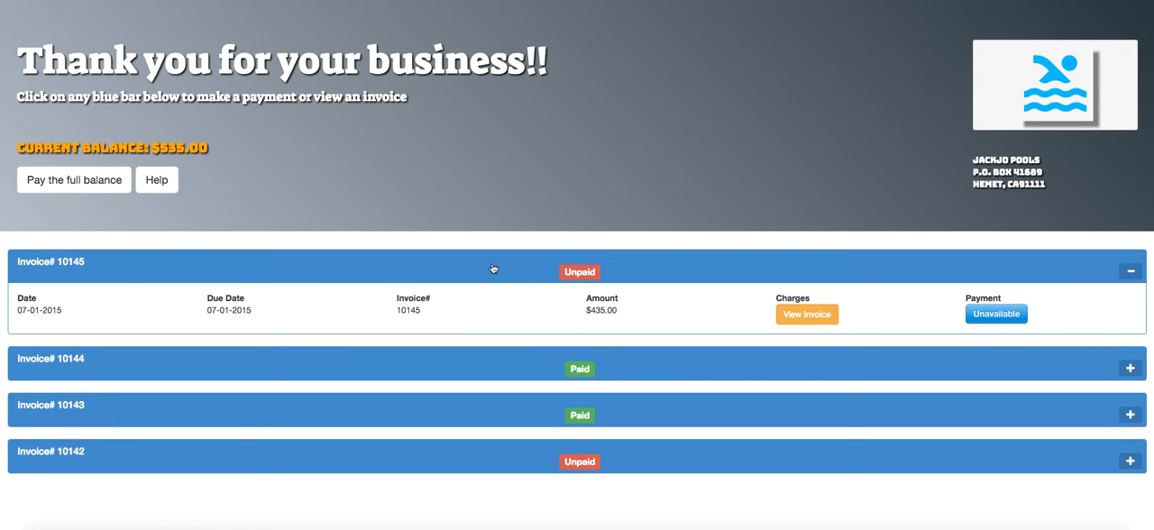
pyautogui.moveTo(436, 298)
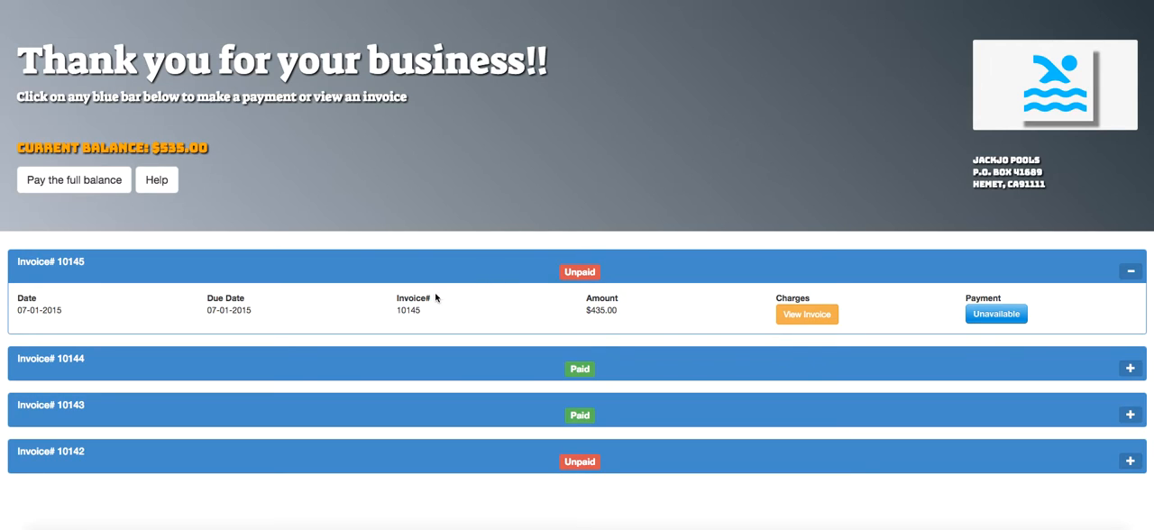
pyautogui.moveTo(615, 311)
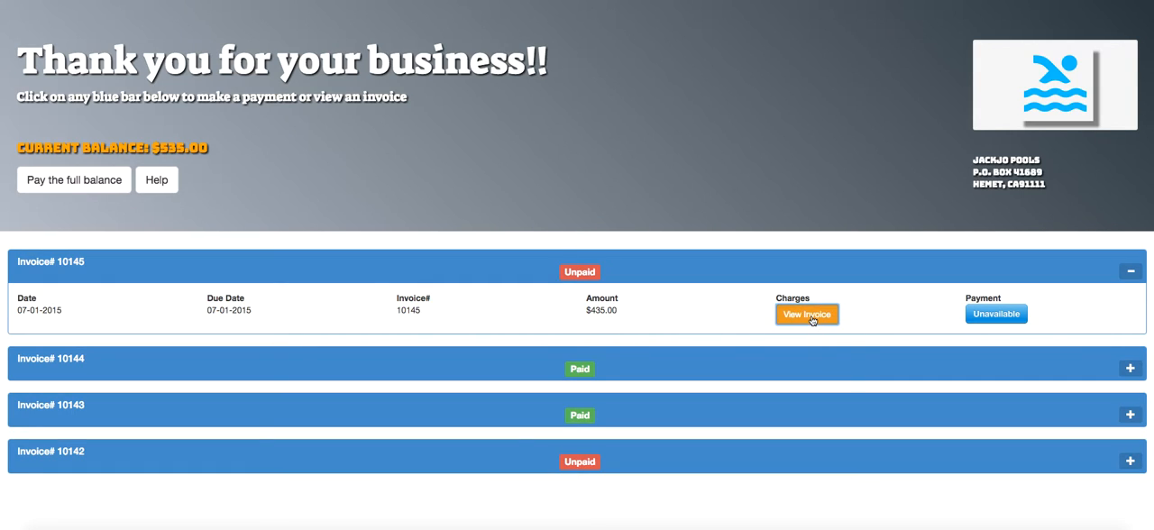
# Open invoice #10145 showing the Acid Wash charge, $435.00 subtotal and $100.00 prior balance.
pyautogui.click(805, 313)
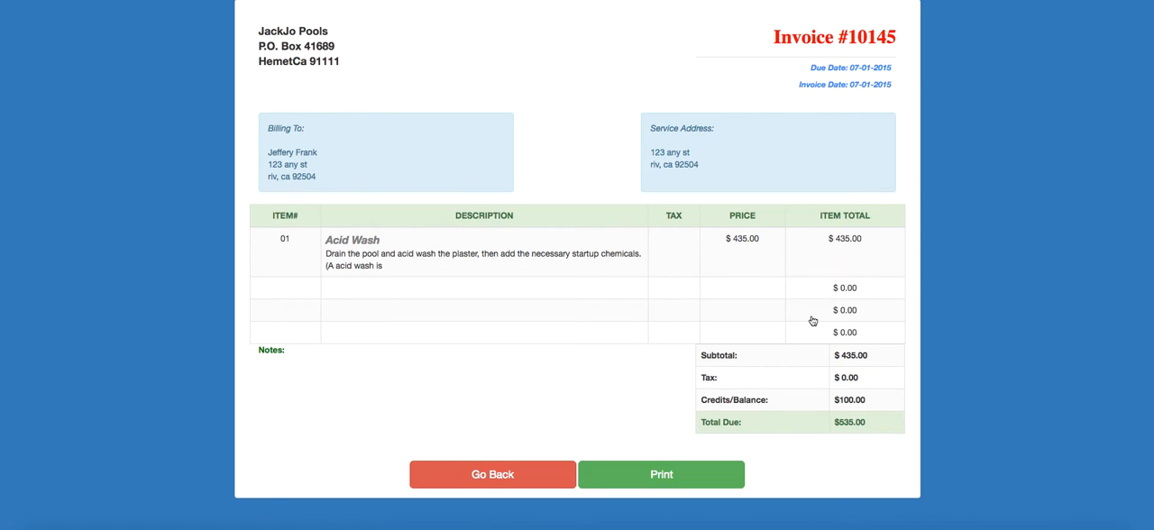
pyautogui.moveTo(763, 307)
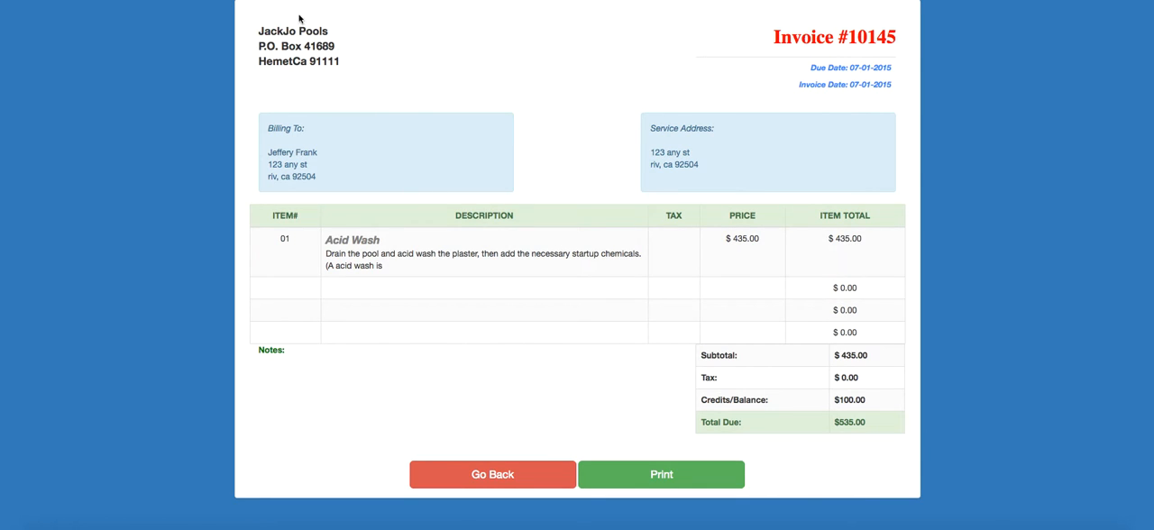
pyautogui.moveTo(660, 474)
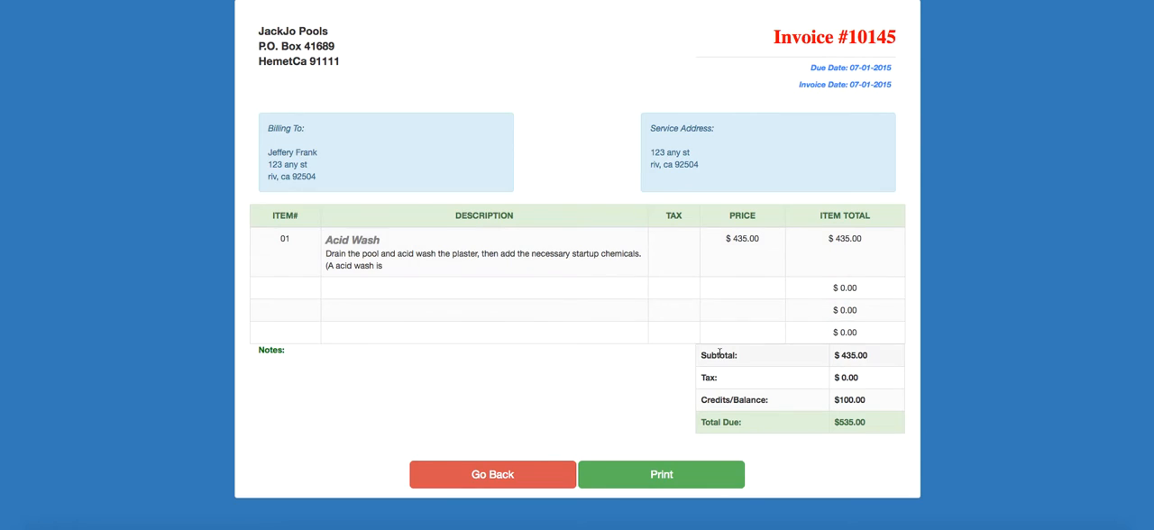
pyautogui.doubleClick(719, 355)
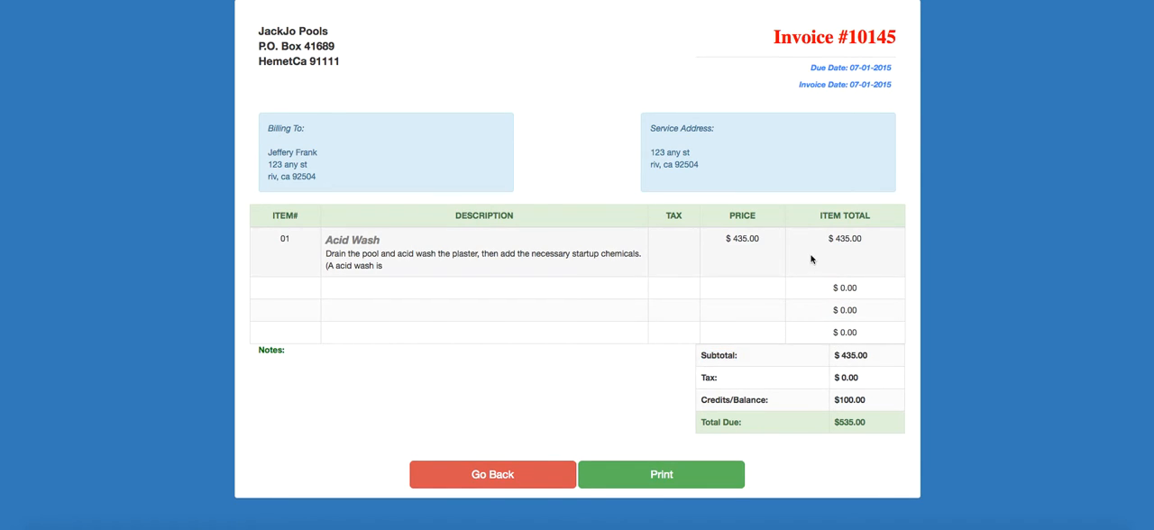
pyautogui.moveTo(861, 311)
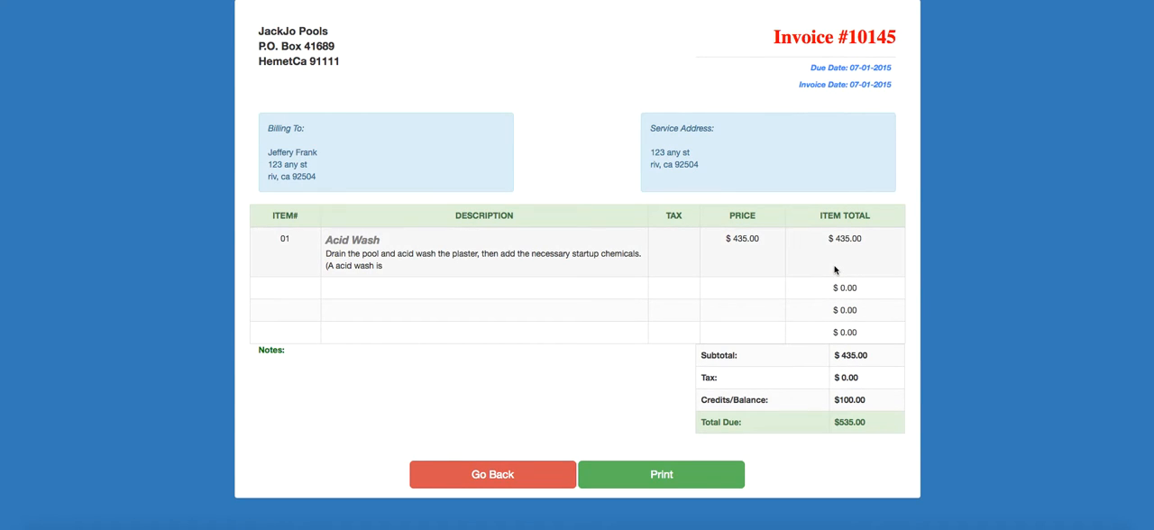
pyautogui.moveTo(828, 404)
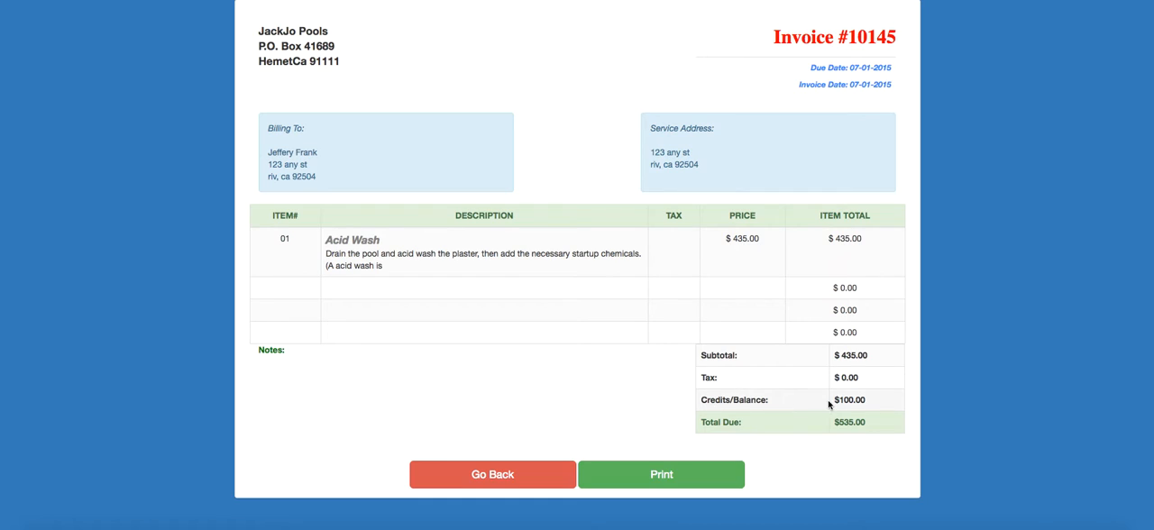
pyautogui.moveTo(806, 405)
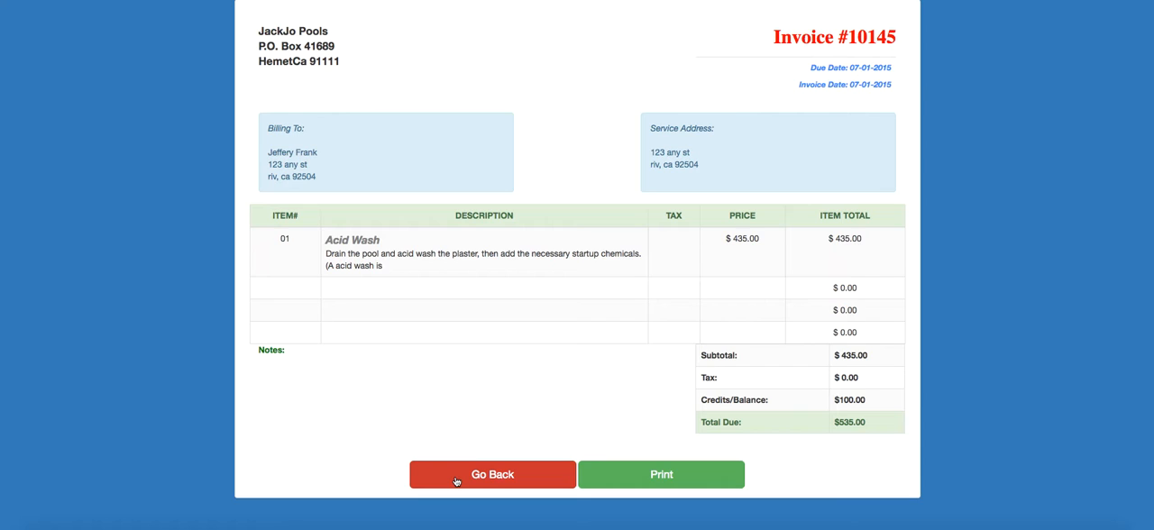
# Go back to the invoice list and expand invoice 10144, showing $0.00 due.
pyautogui.click(492, 474)
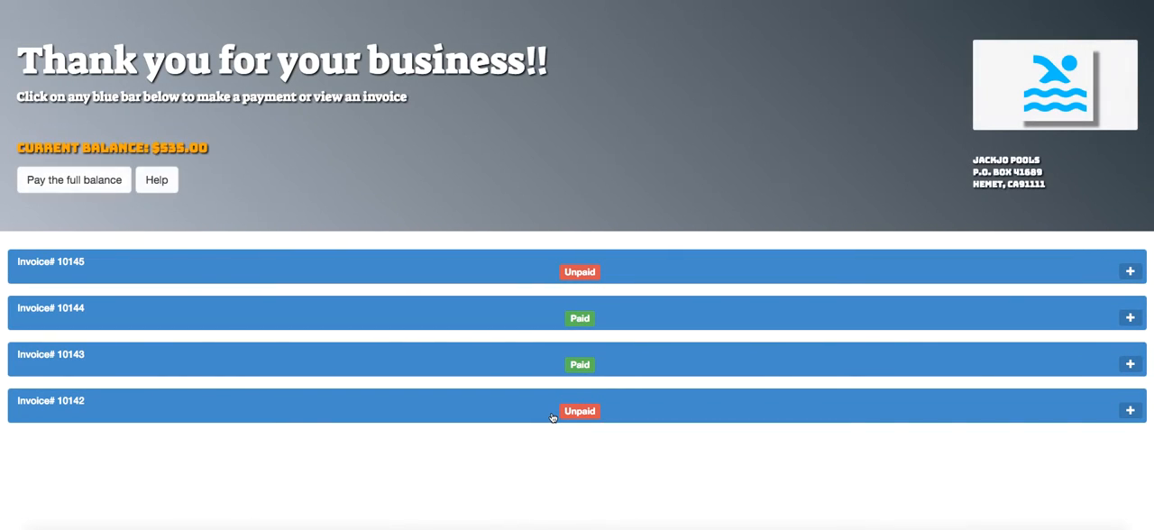
pyautogui.moveTo(657, 421)
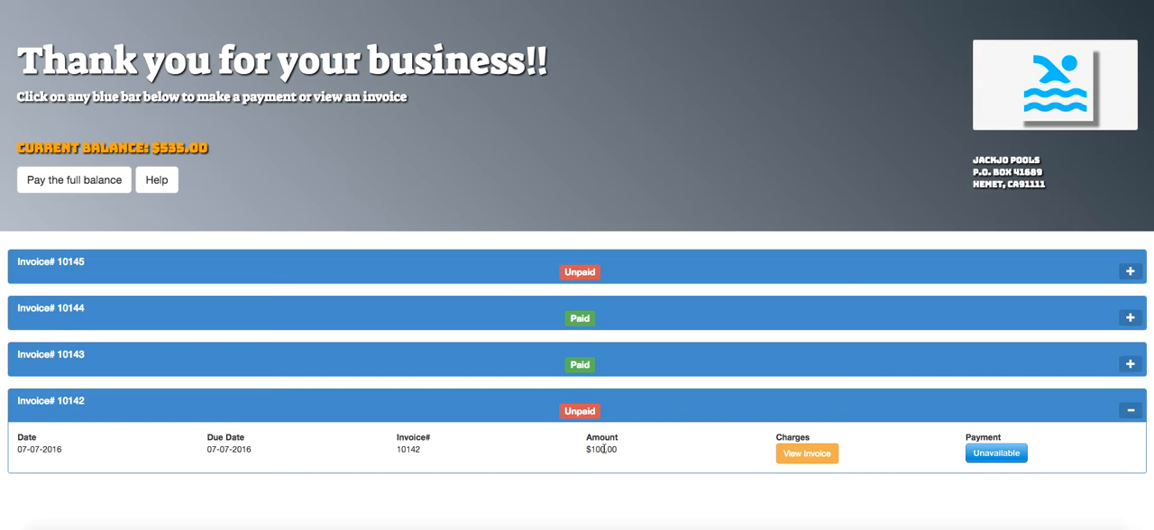
pyautogui.click(1129, 410)
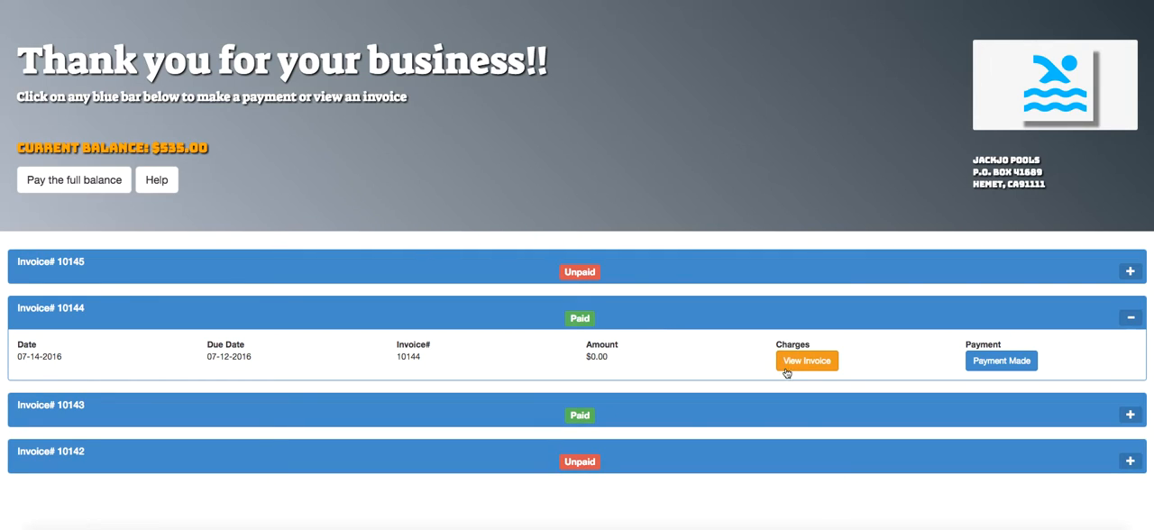
# Open the full invoice #10144 document, marked Paid with a $35.00 Air Regulator charge.
pyautogui.click(806, 361)
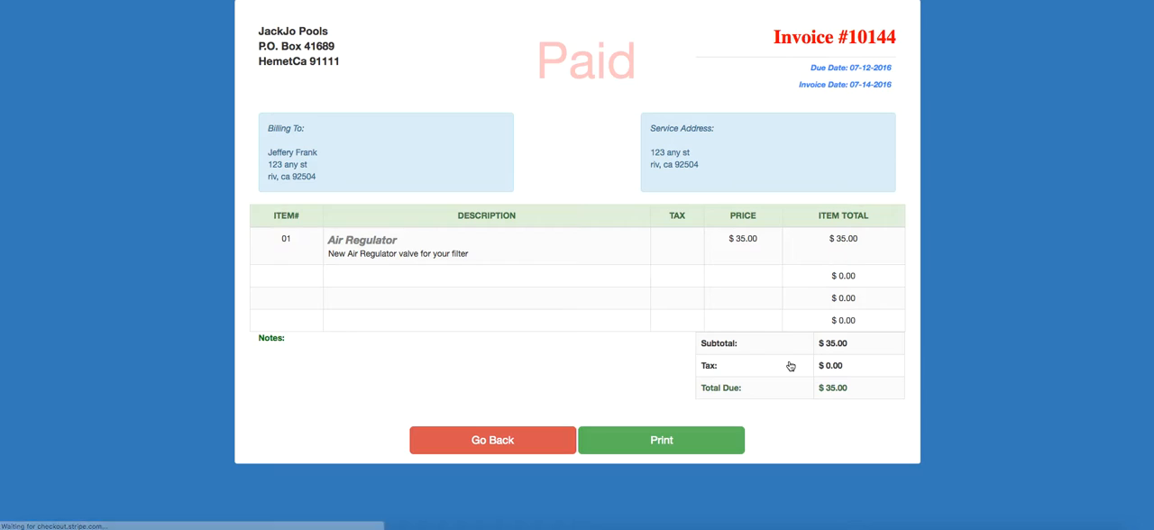
pyautogui.moveTo(646, 60)
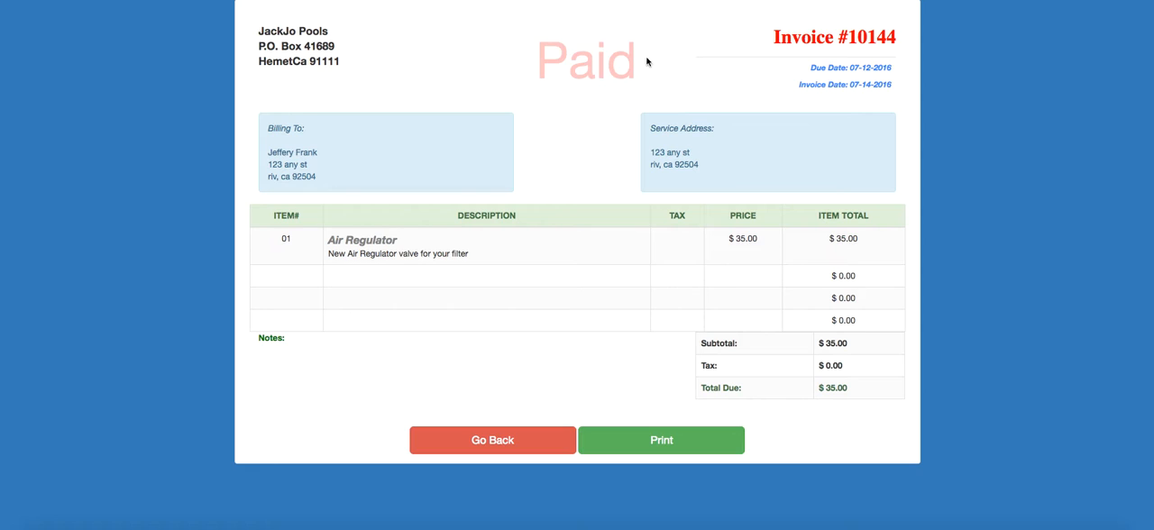
pyautogui.moveTo(560, 136)
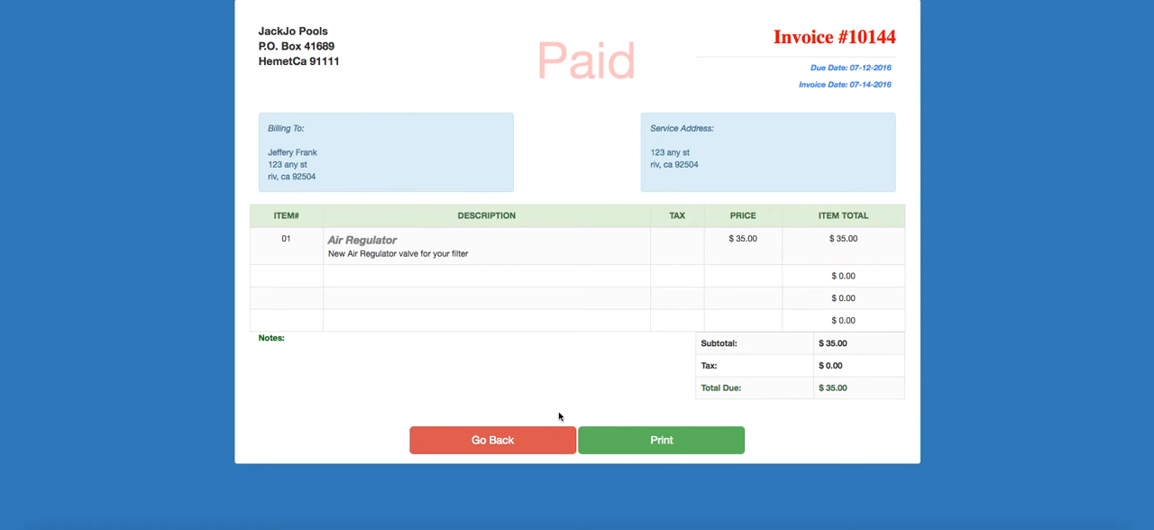
# Return to the list, expand invoice 10145 ($435.00 due), and try its unavailable payment button.
pyautogui.click(491, 440)
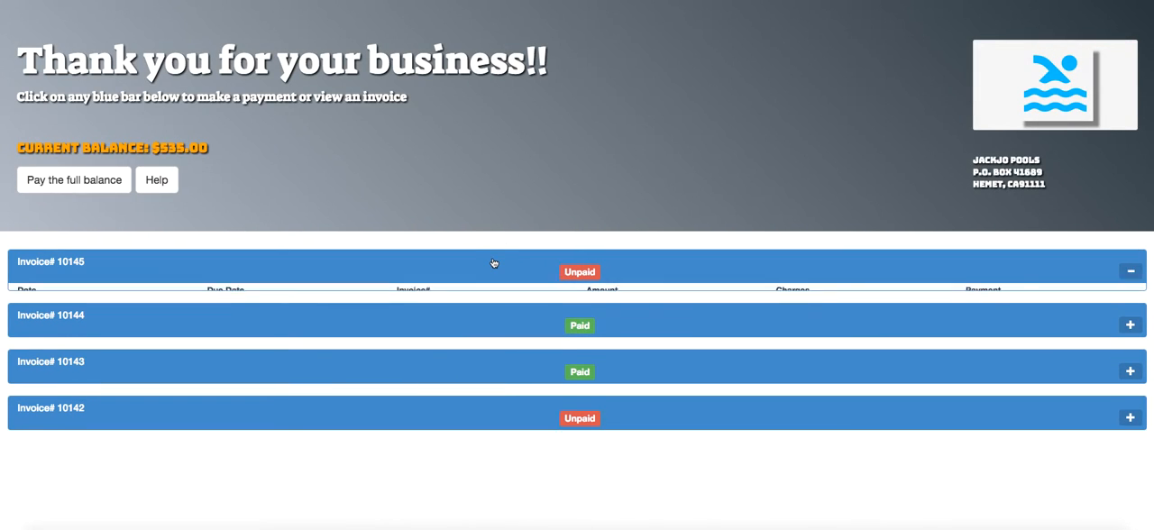
pyautogui.click(493, 263)
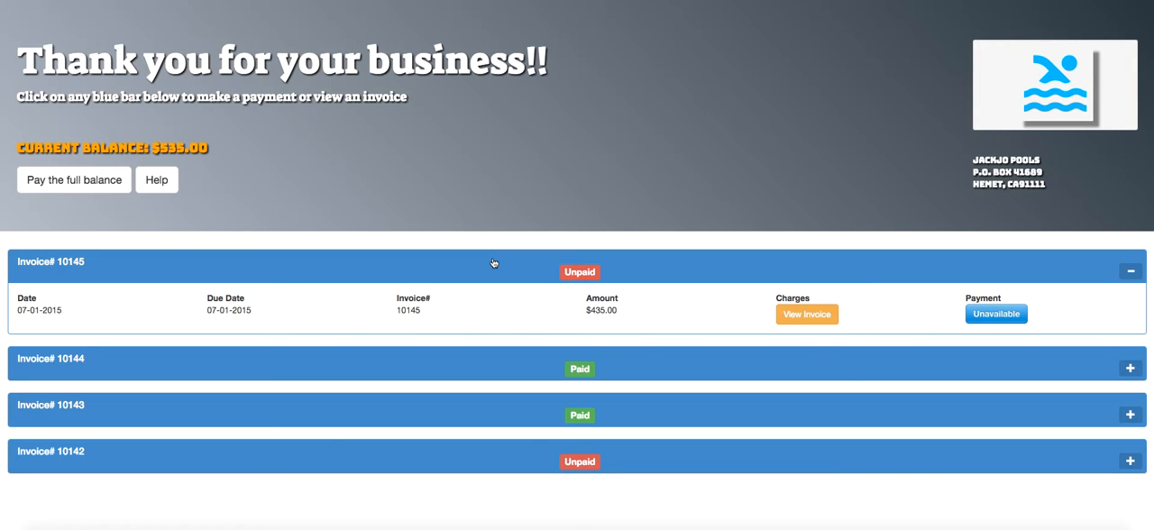
pyautogui.moveTo(442, 268)
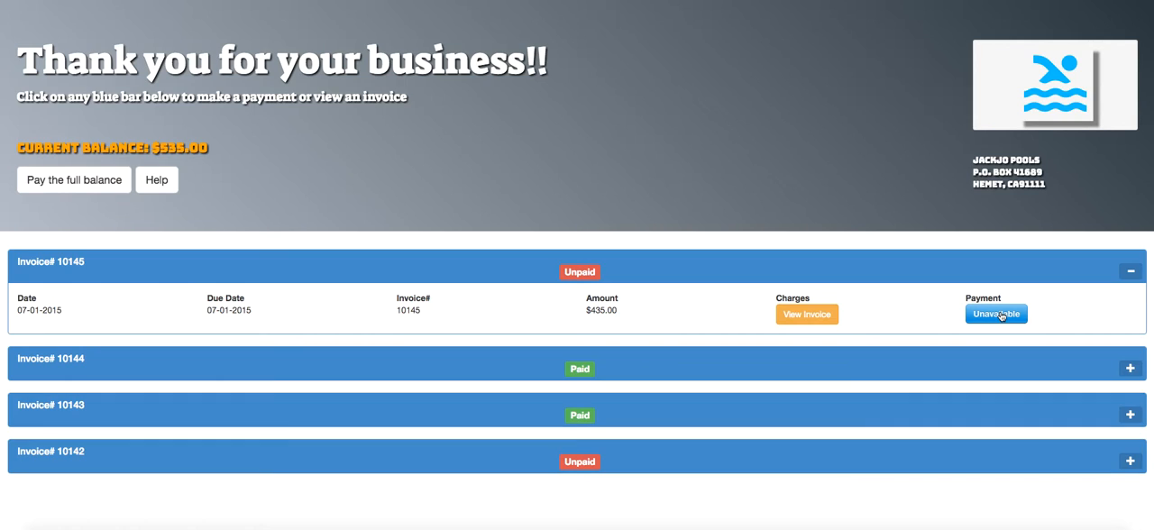
pyautogui.moveTo(981, 313)
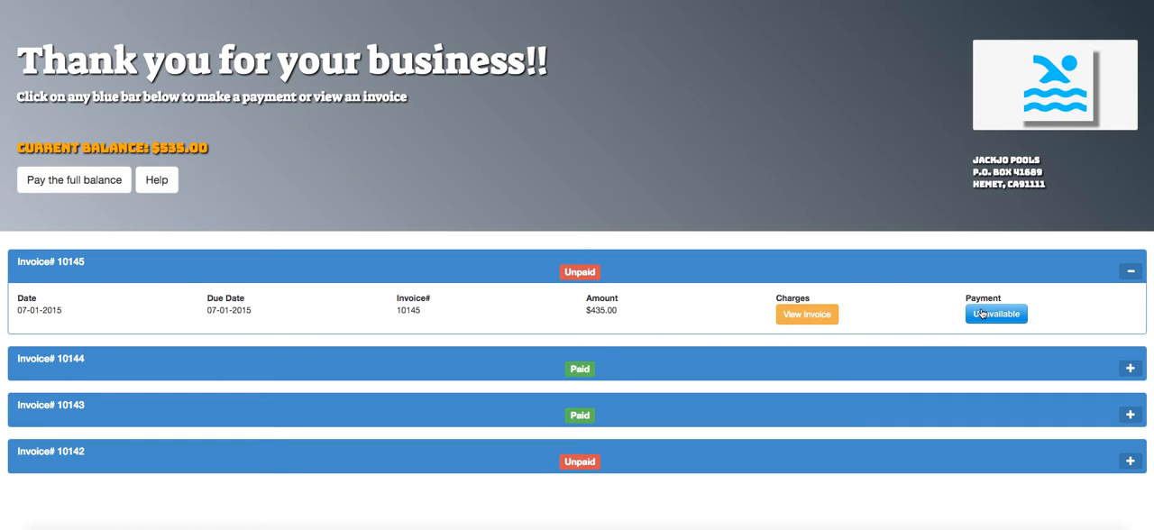
pyautogui.click(995, 313)
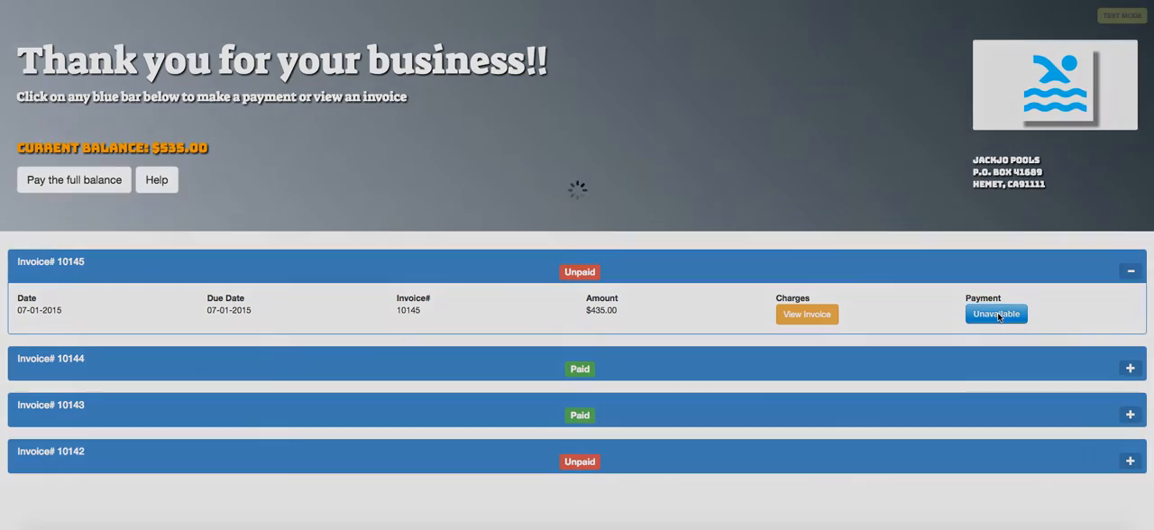
pyautogui.click(995, 313)
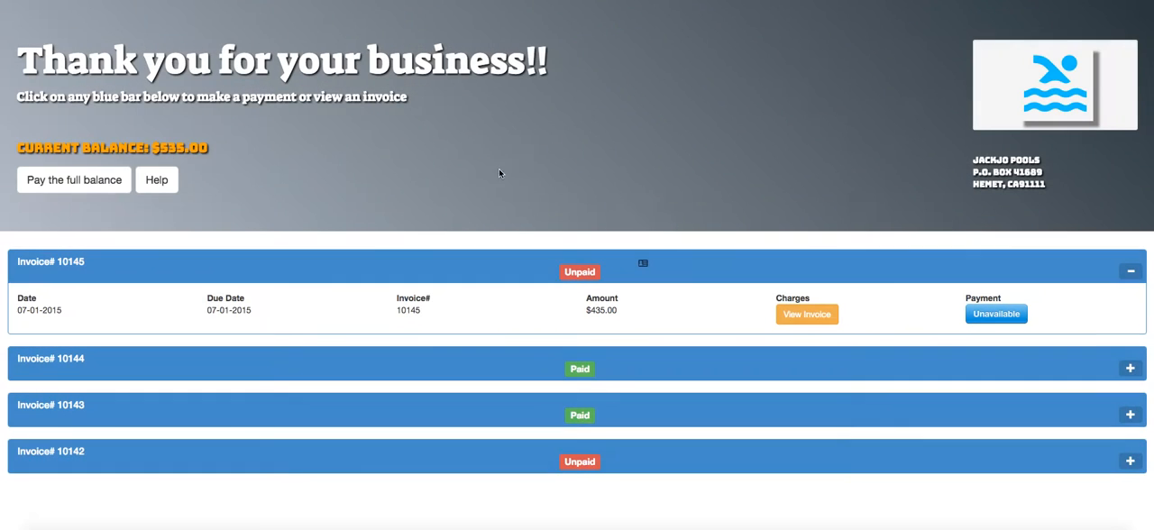
# Collapse invoice 10145 and start paying off the full $535.00 balance.
pyautogui.click(1131, 270)
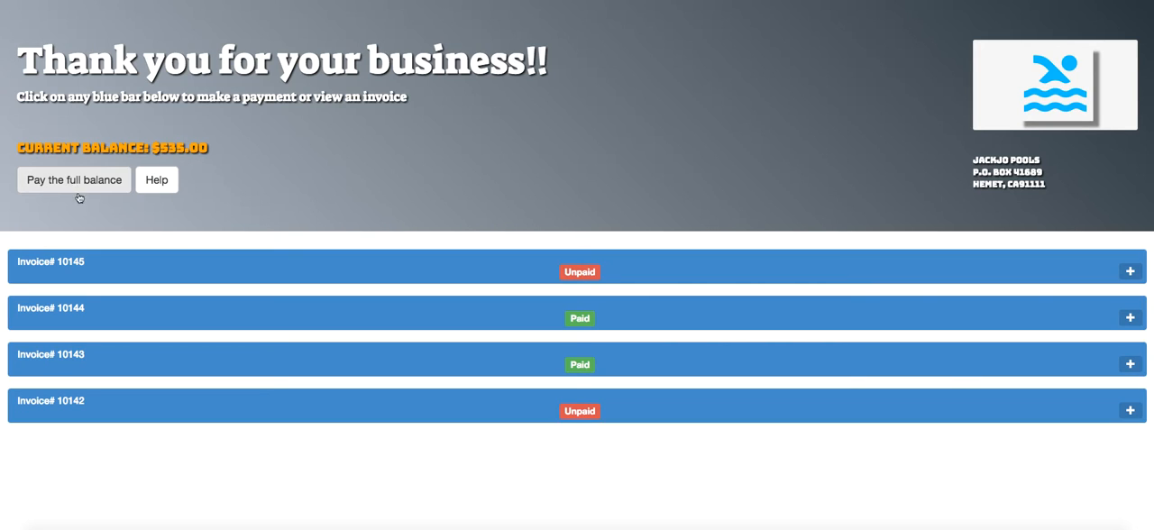
pyautogui.moveTo(250, 168)
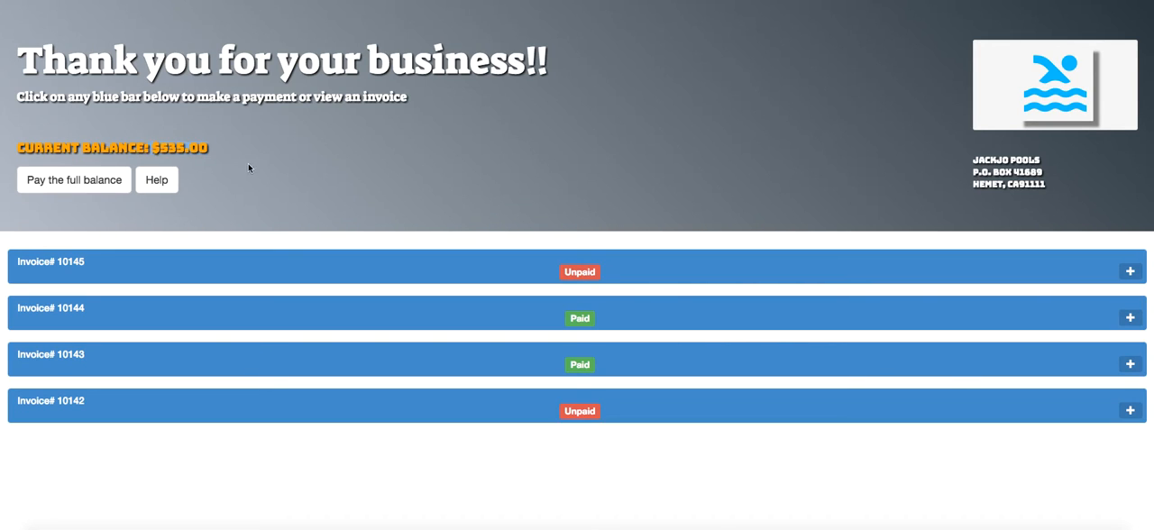
pyautogui.moveTo(74, 232)
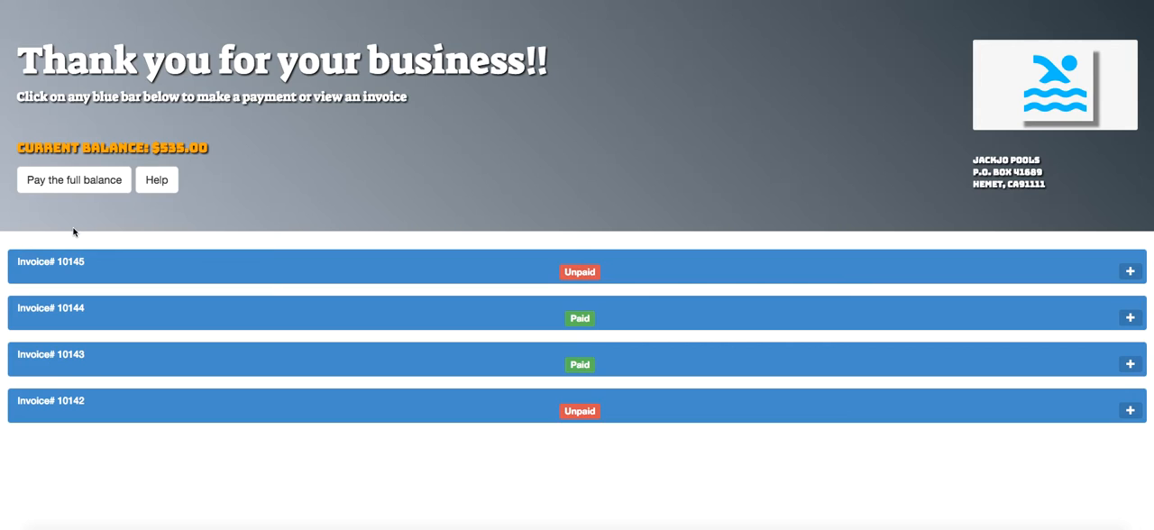
pyautogui.moveTo(74, 208)
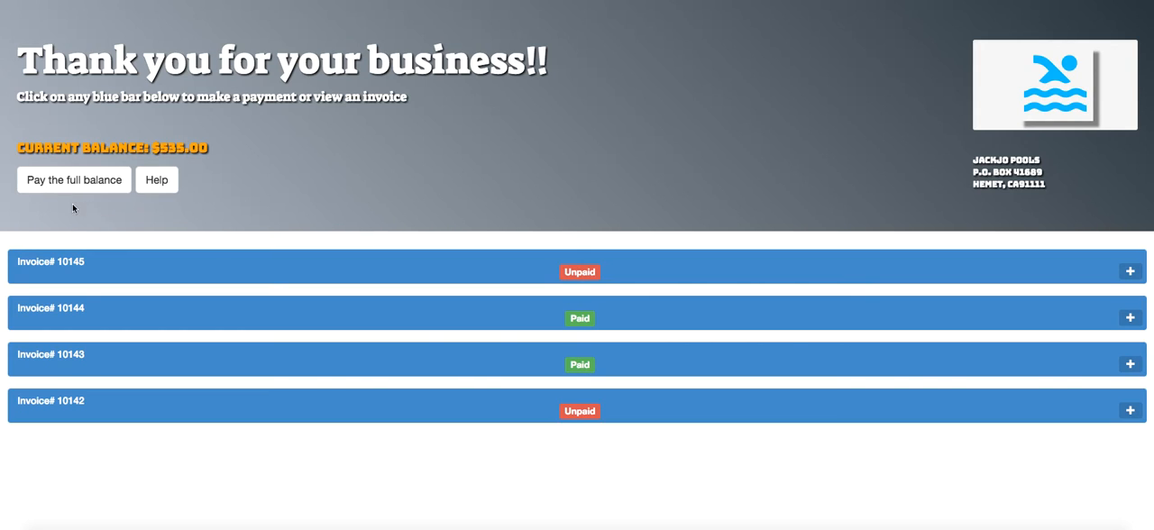
pyautogui.moveTo(74, 180)
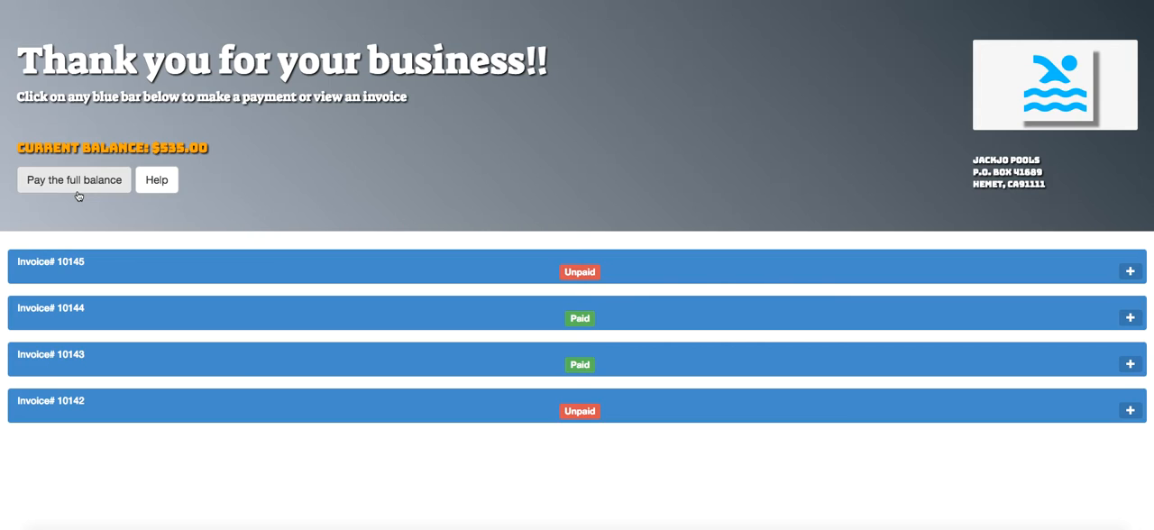
pyautogui.moveTo(81, 202)
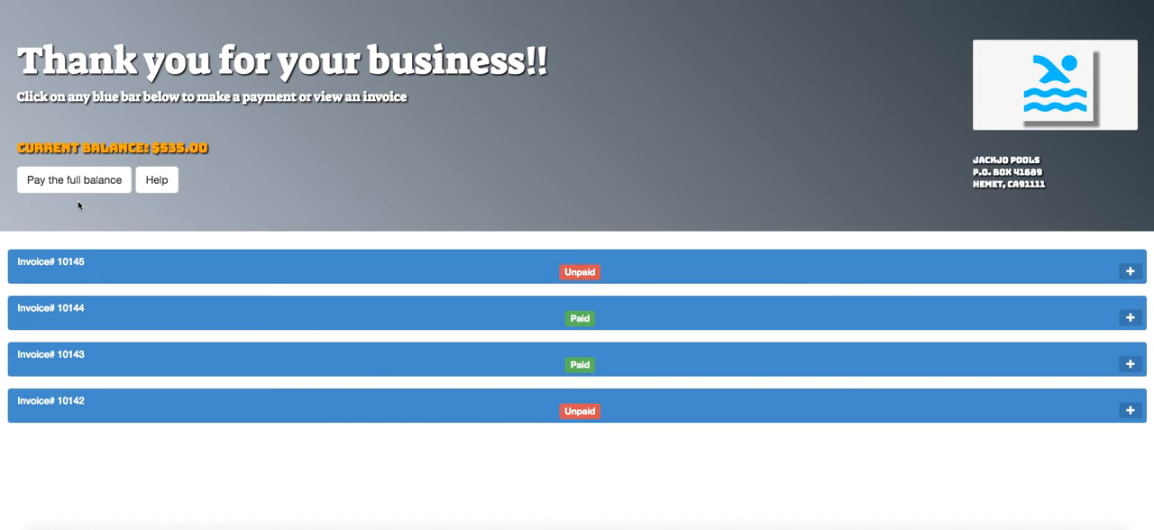
pyautogui.click(74, 179)
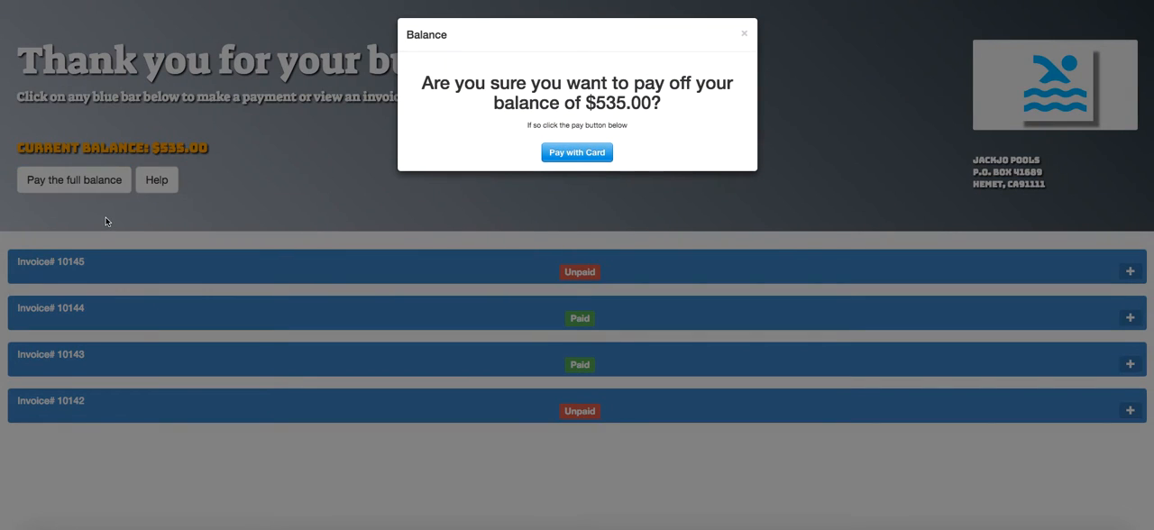
pyautogui.moveTo(414, 209)
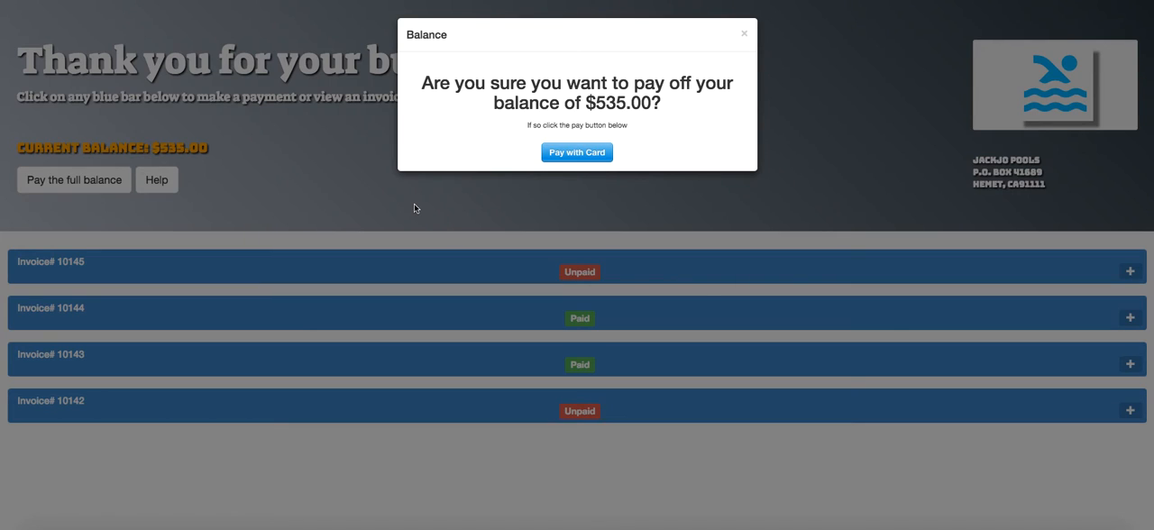
pyautogui.moveTo(508, 145)
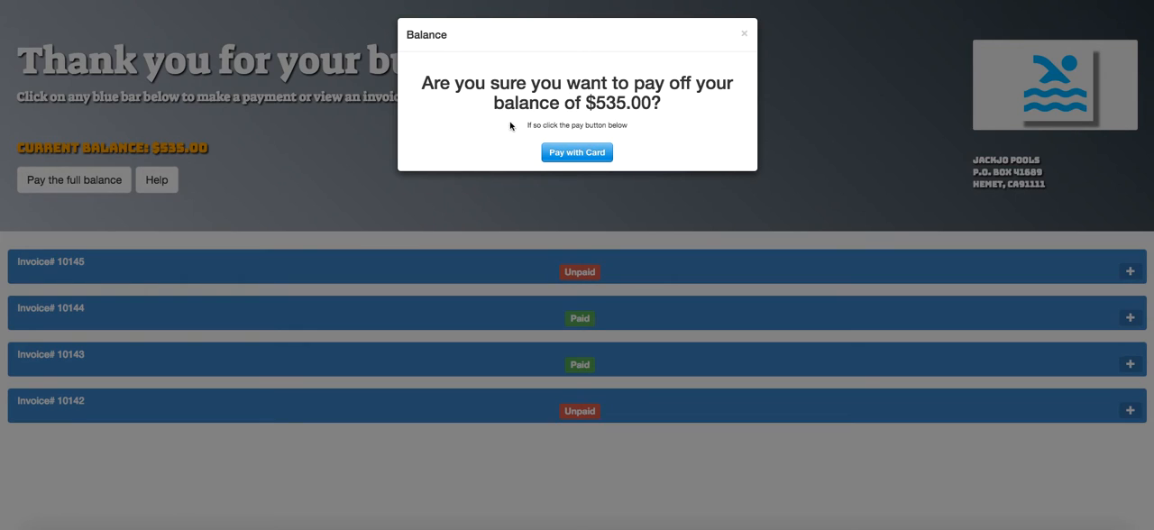
# Choose to pay the balance by card and focus the billing Name field.
pyautogui.click(577, 151)
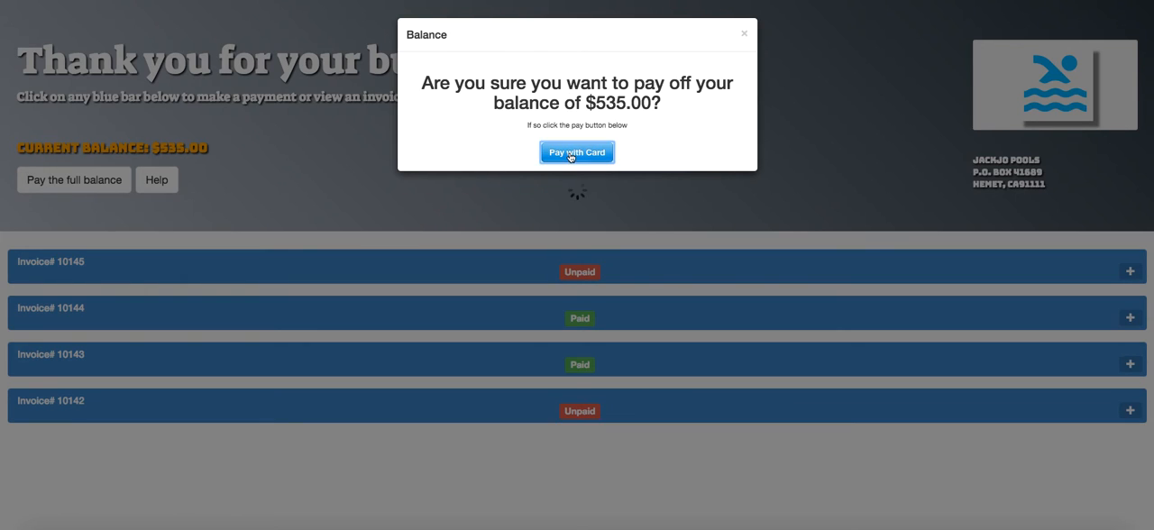
pyautogui.click(576, 151)
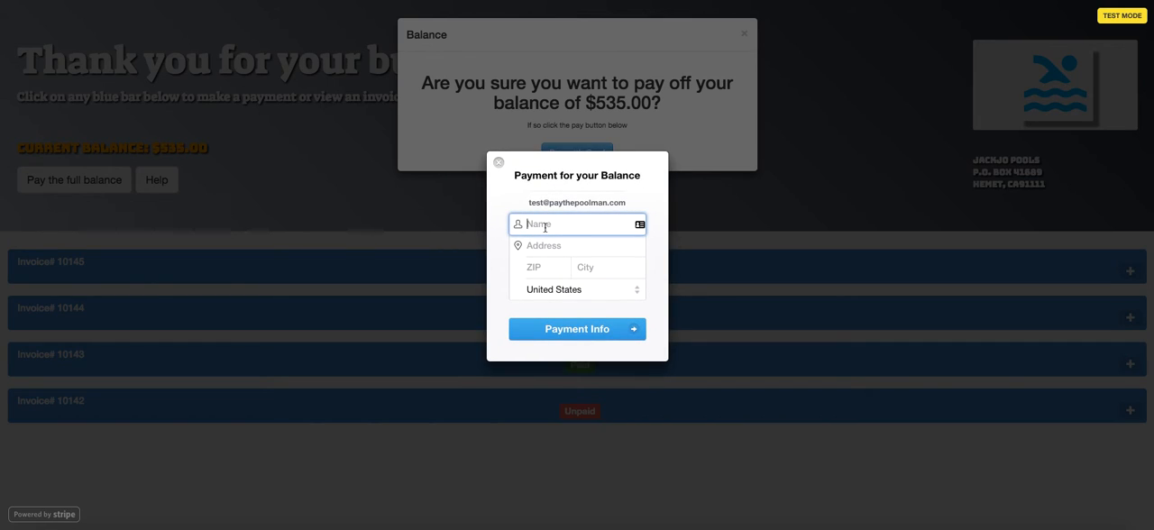
pyautogui.write('J')
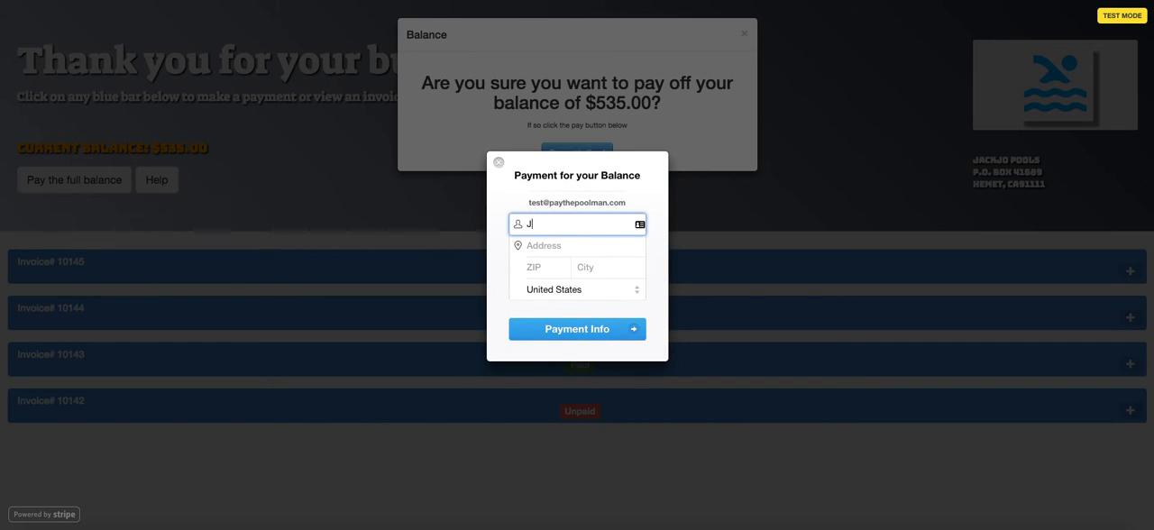
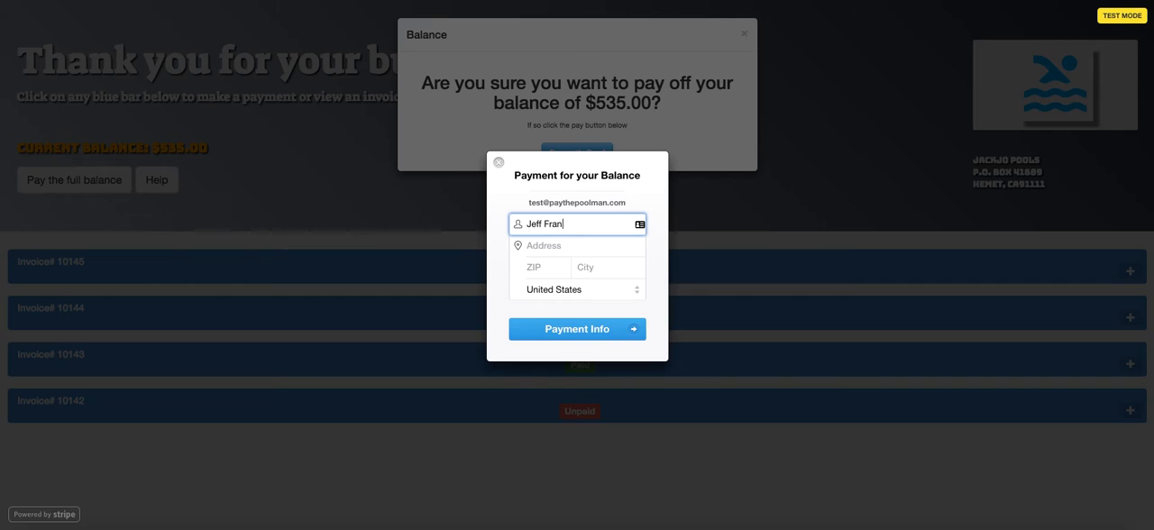
pyautogui.write('1')
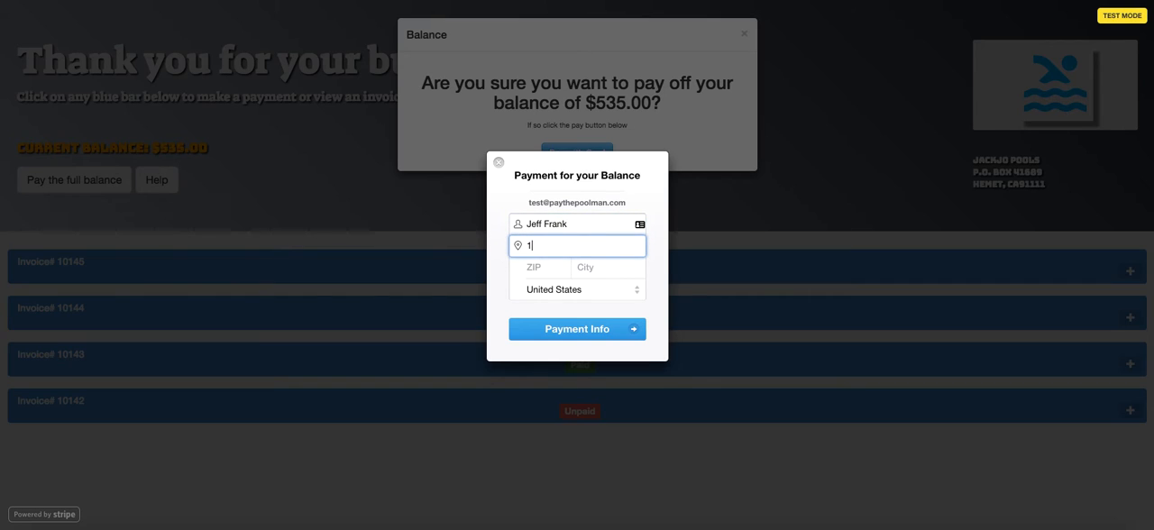
pyautogui.write('23 Any St.')
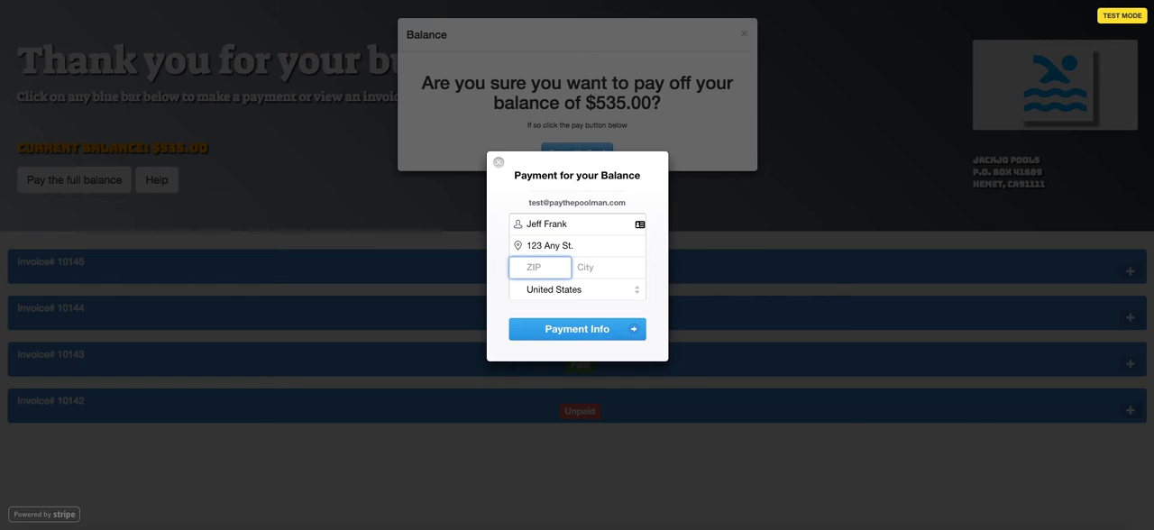
pyautogui.write('9212')
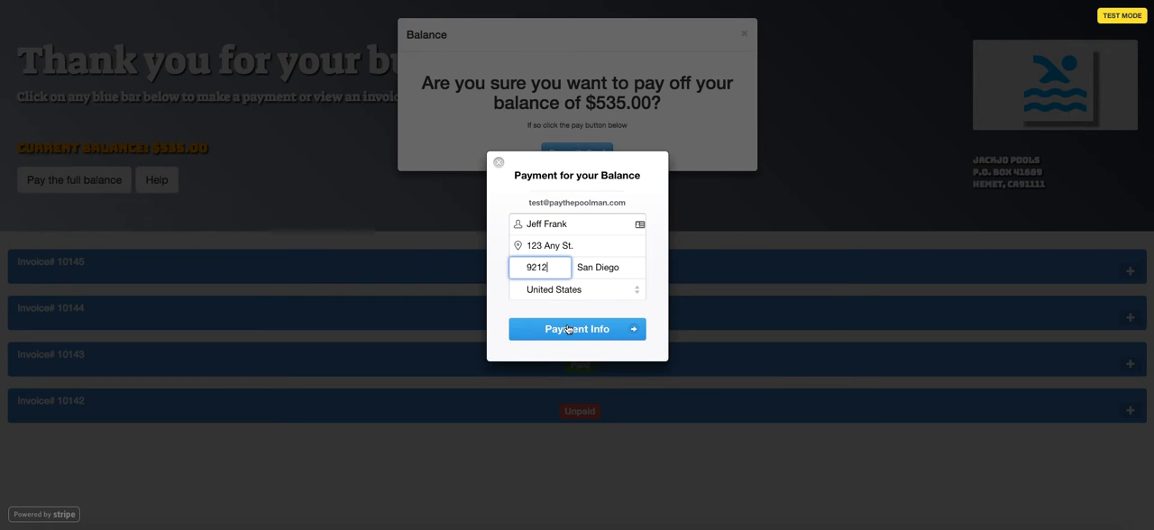
pyautogui.moveTo(609, 333)
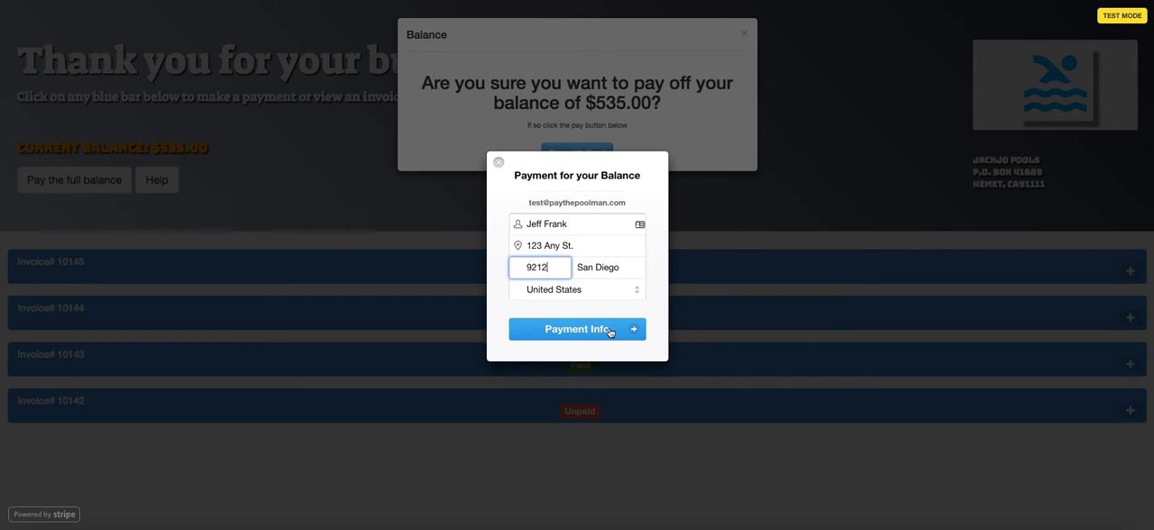
pyautogui.click(576, 329)
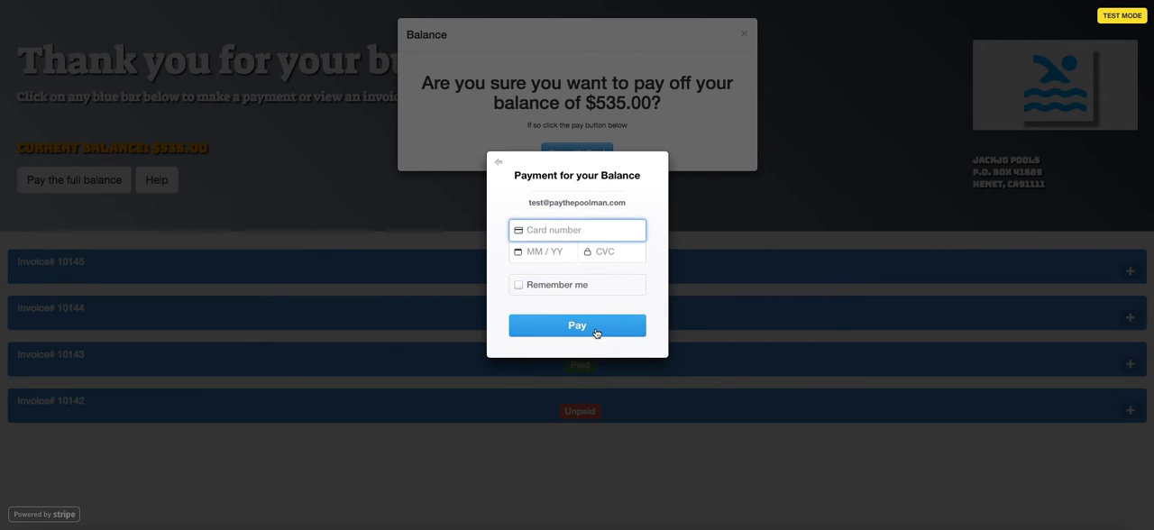
pyautogui.moveTo(602, 175)
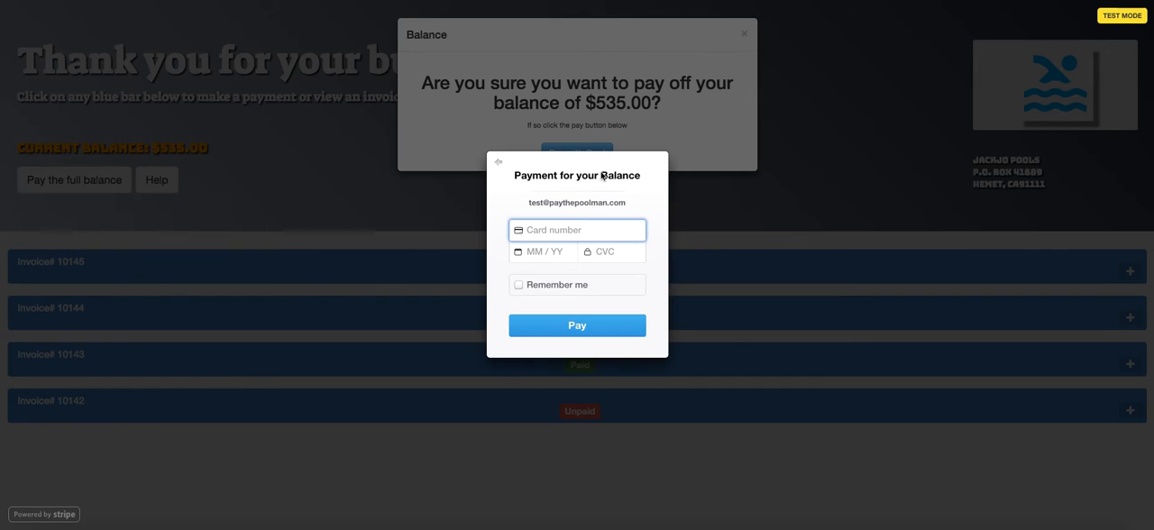
pyautogui.moveTo(466, 235)
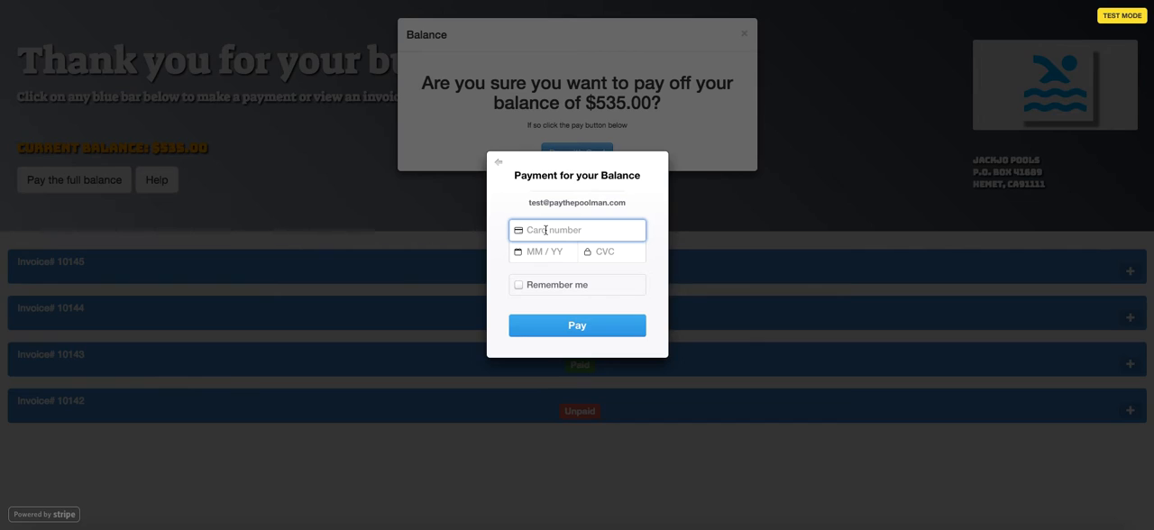
pyautogui.write('400')
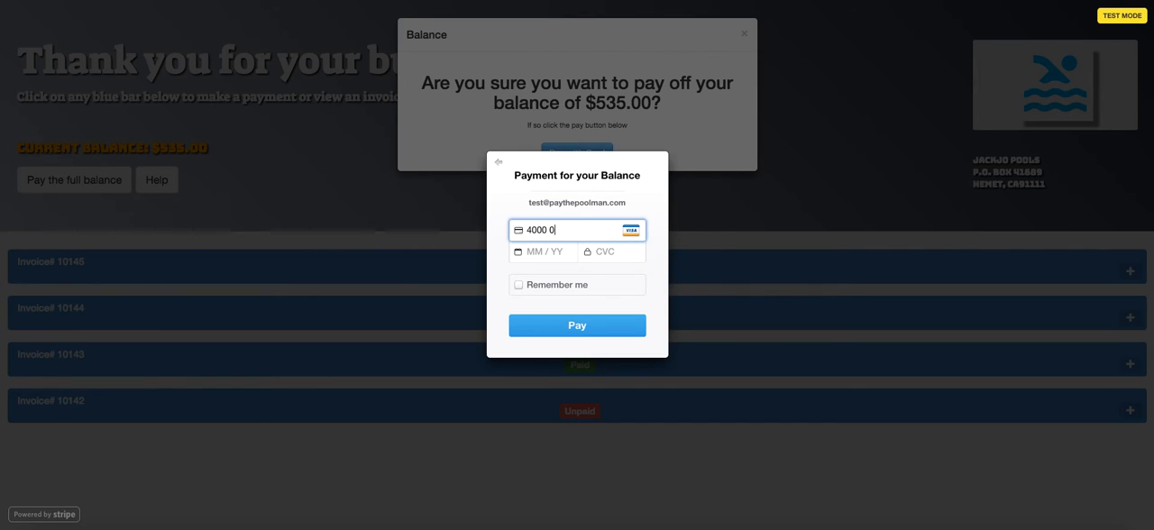
pyautogui.write('000')
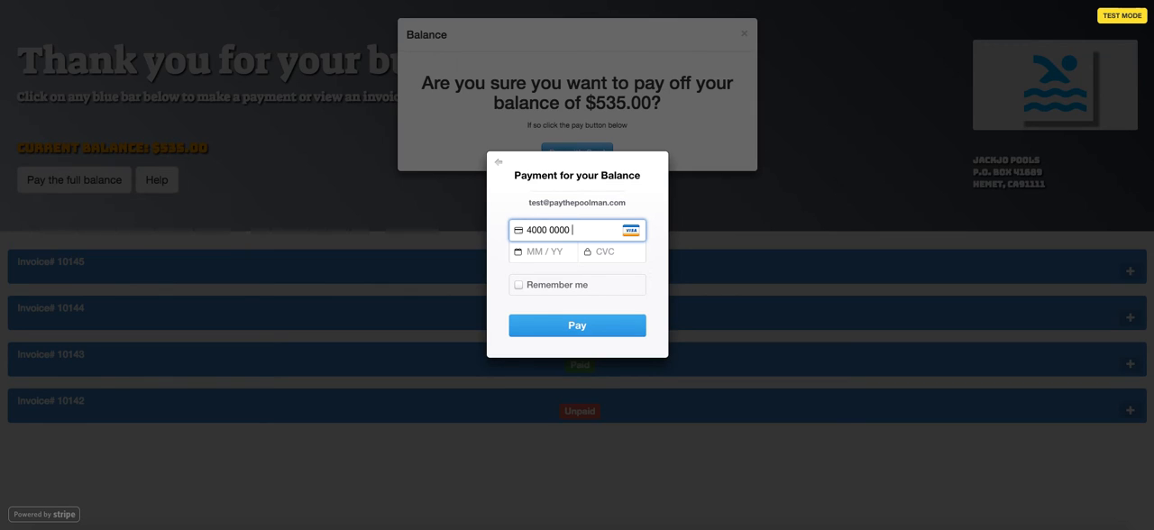
pyautogui.write('000')
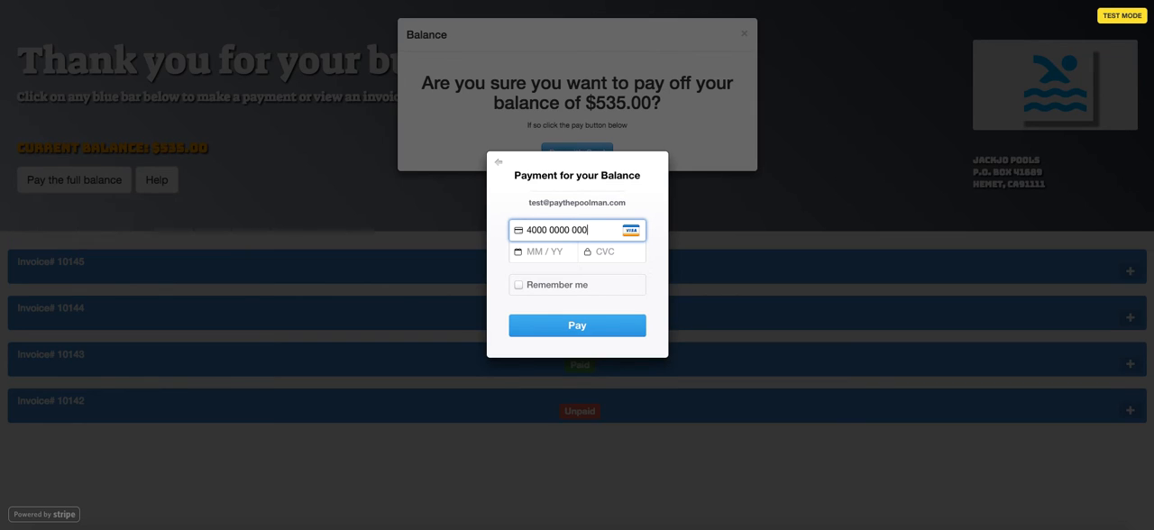
pyautogui.write('0 00')
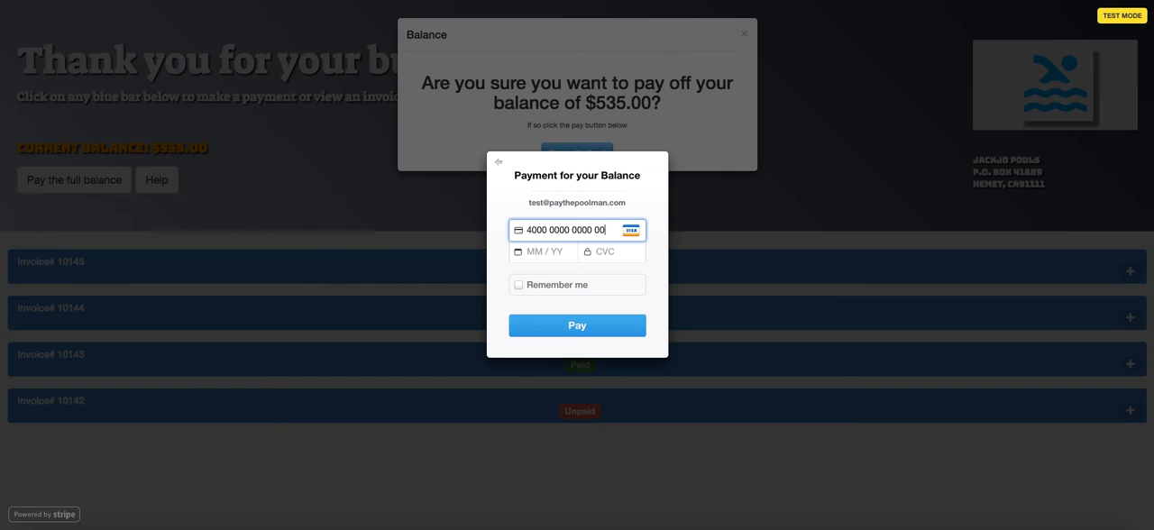
pyautogui.write('2')
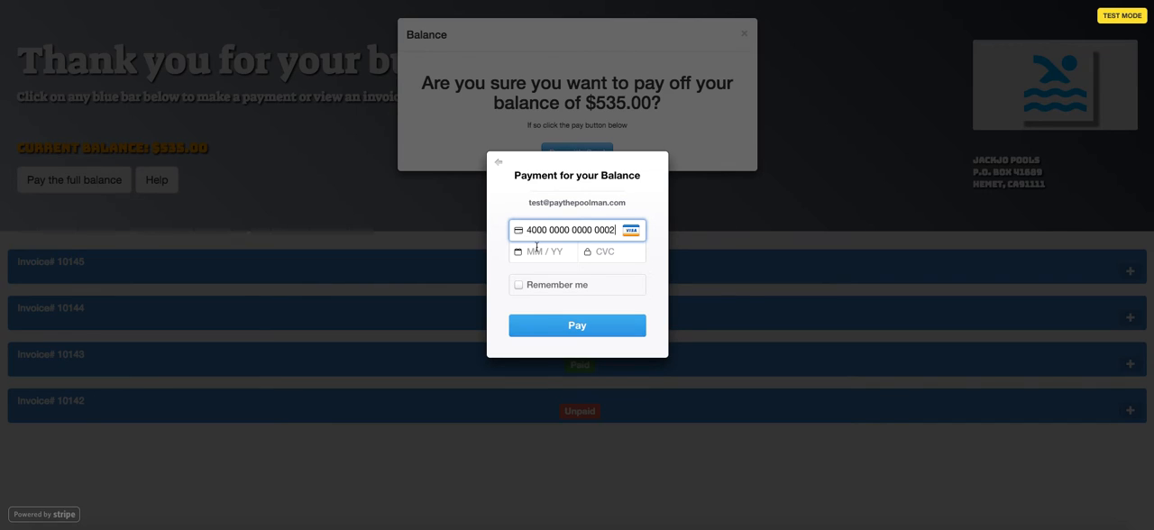
pyautogui.write('01/17')
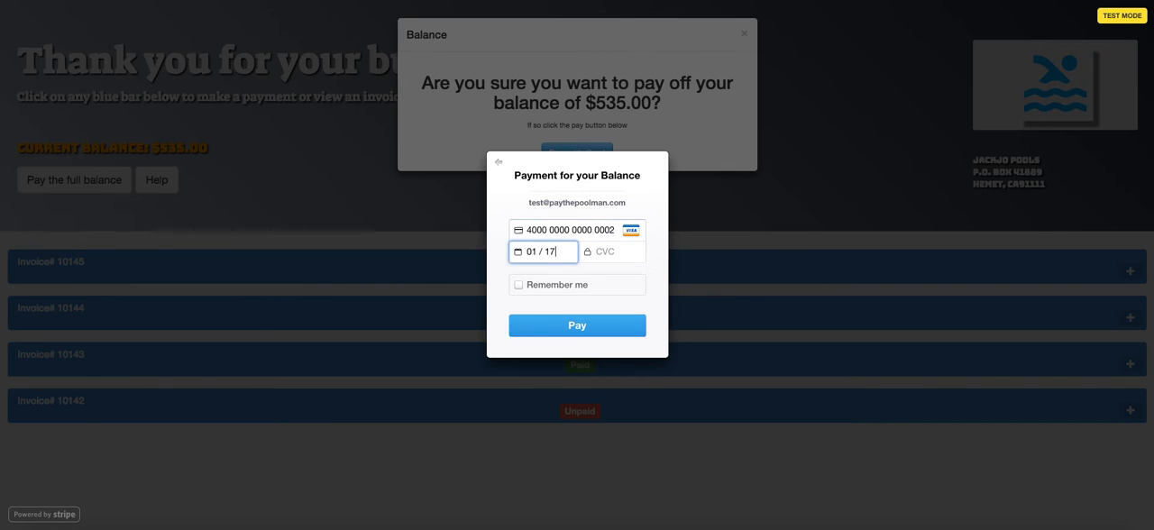
pyautogui.write('123')
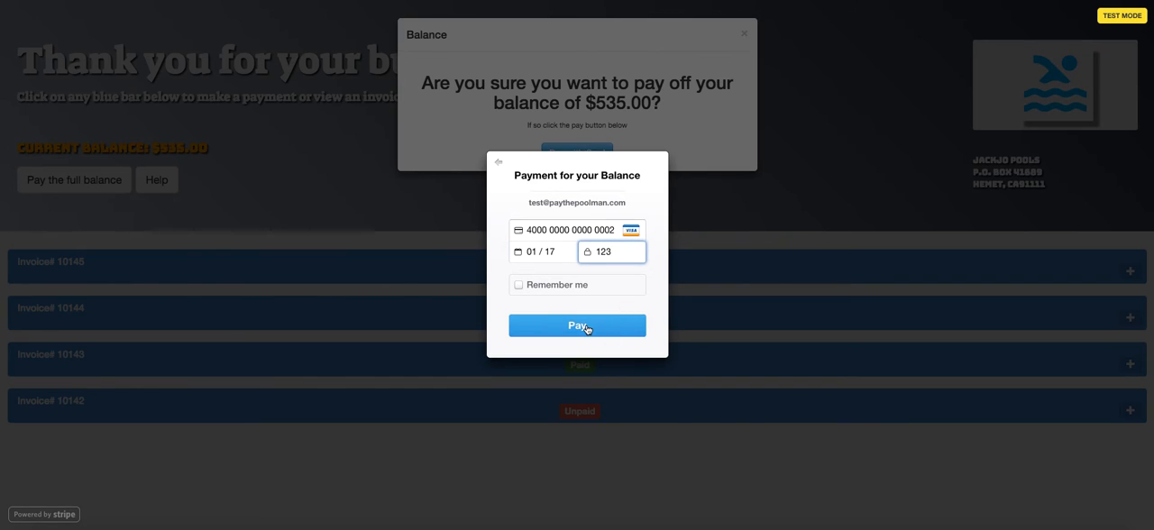
pyautogui.click(577, 325)
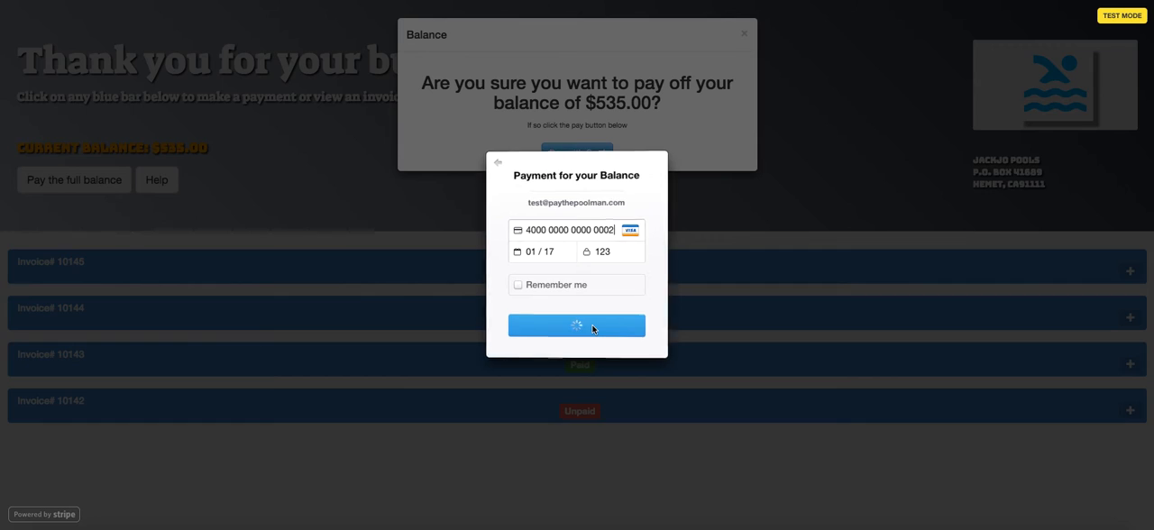
pyautogui.click(575, 325)
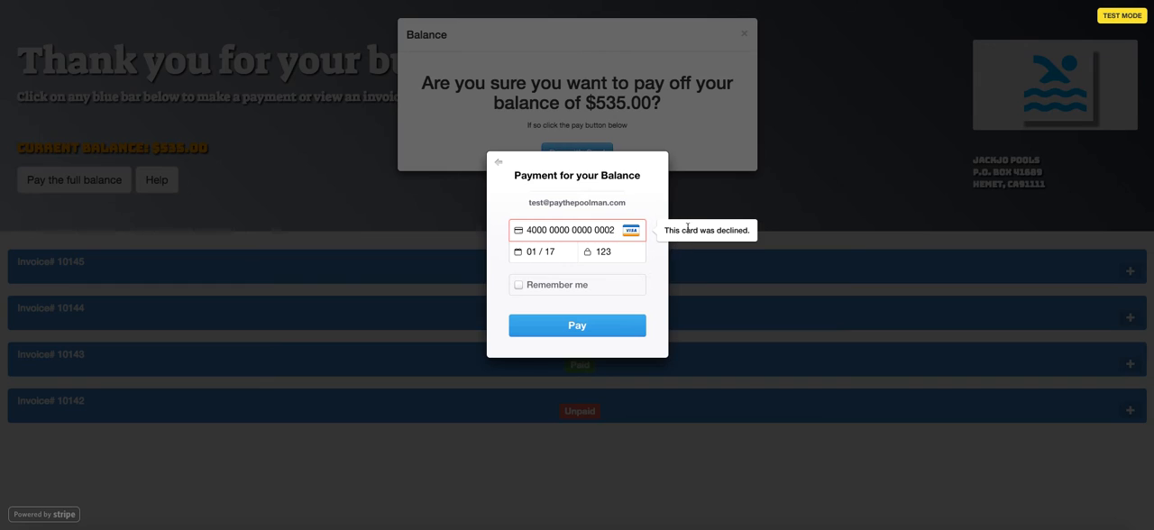
pyautogui.moveTo(568, 70)
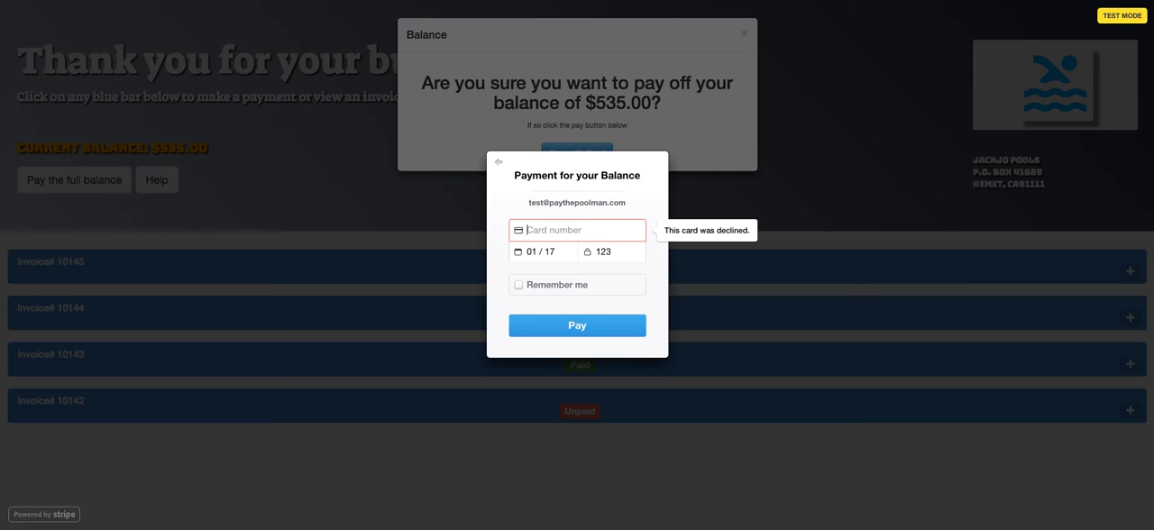
pyautogui.write('4242 4242 4242 4242')
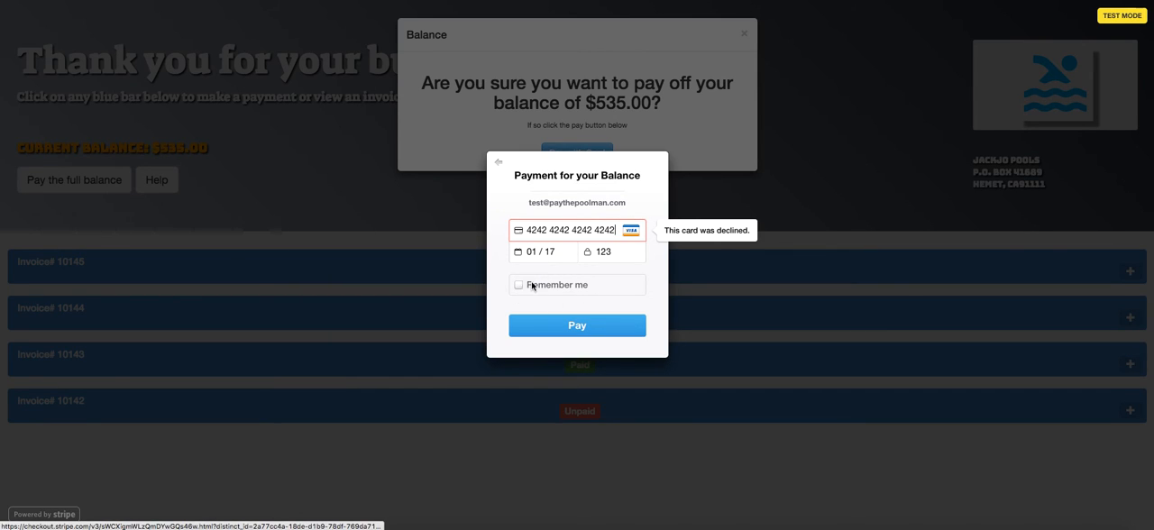
pyautogui.moveTo(556, 279)
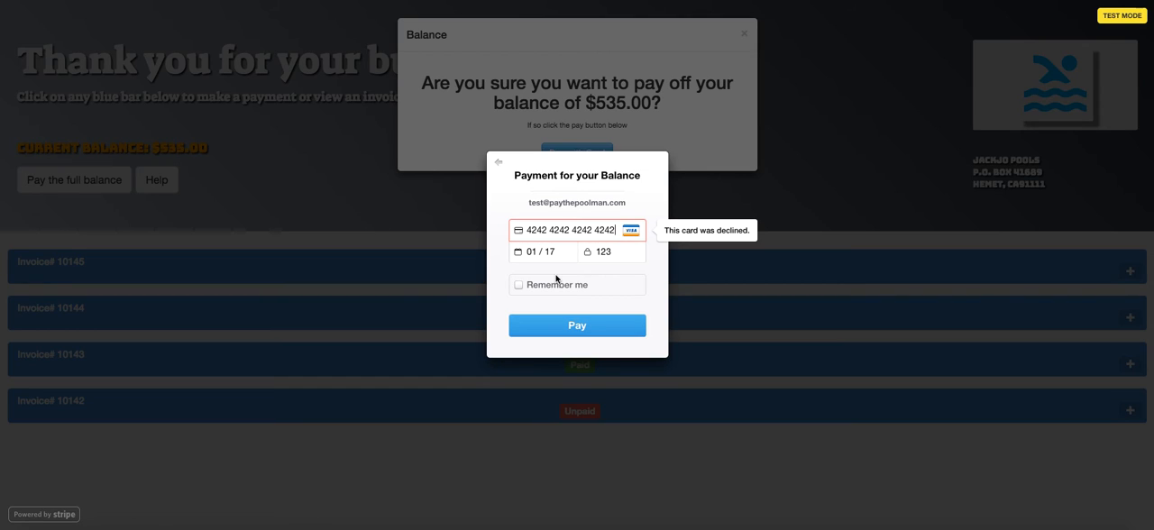
pyautogui.moveTo(542, 281)
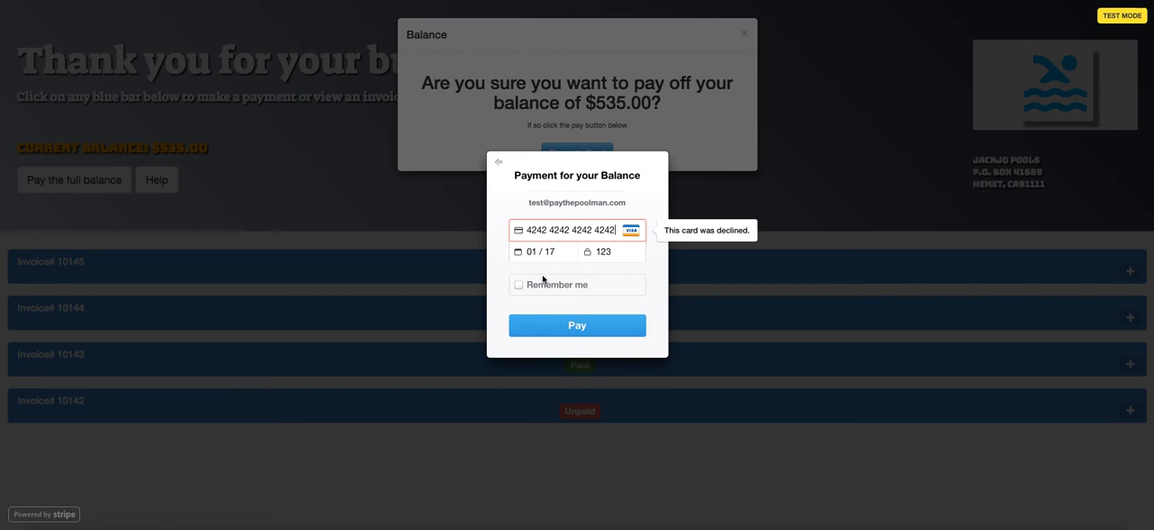
# Tick and then untick Remember me so the 4242 card is not saved.
pyautogui.click(518, 284)
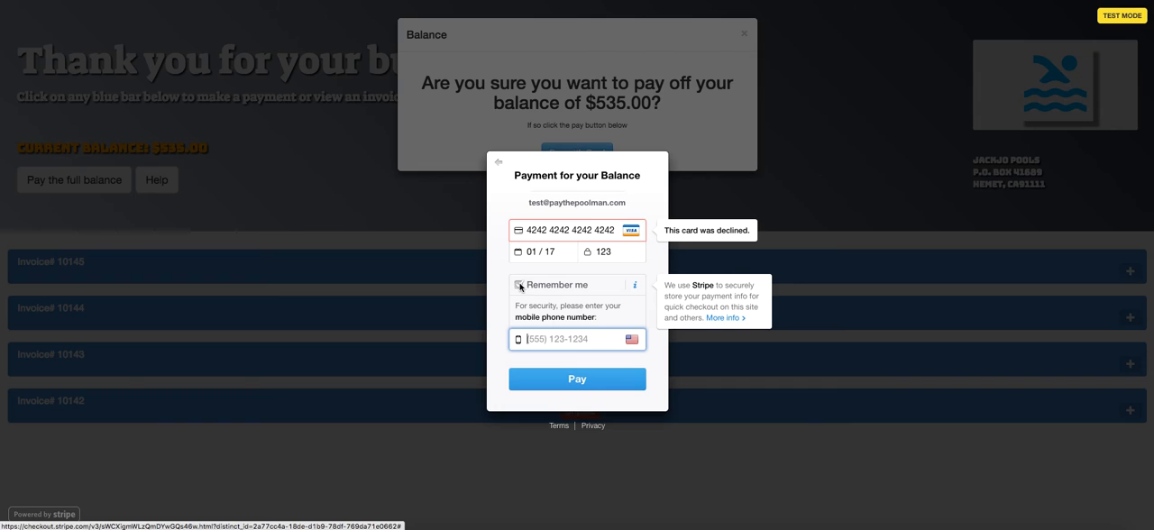
pyautogui.click(519, 285)
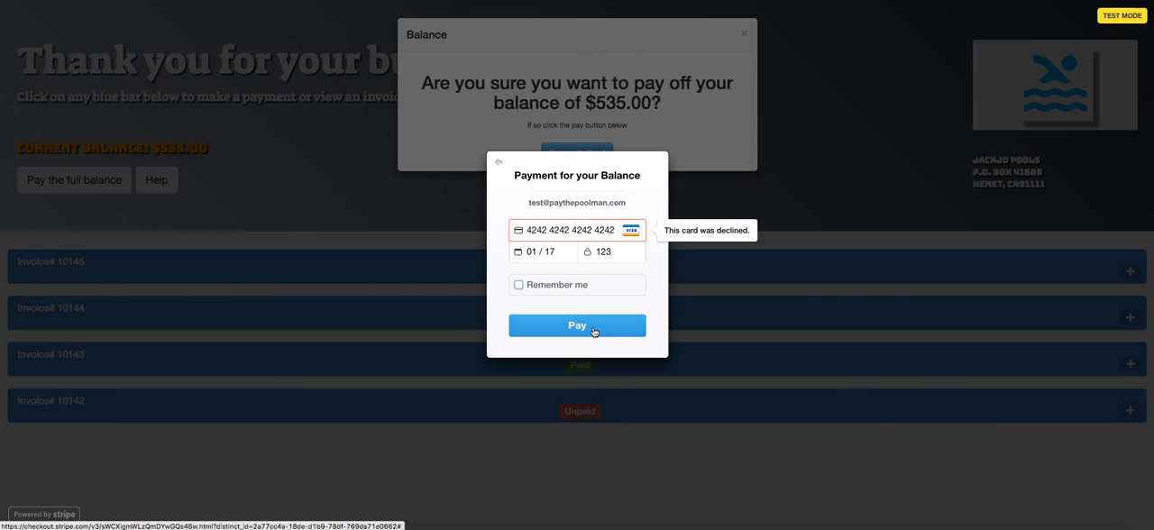
# Submit the $535.00 card payment in Stripe checkout and return to the portal showing all four invoices Paid.
pyautogui.click(577, 325)
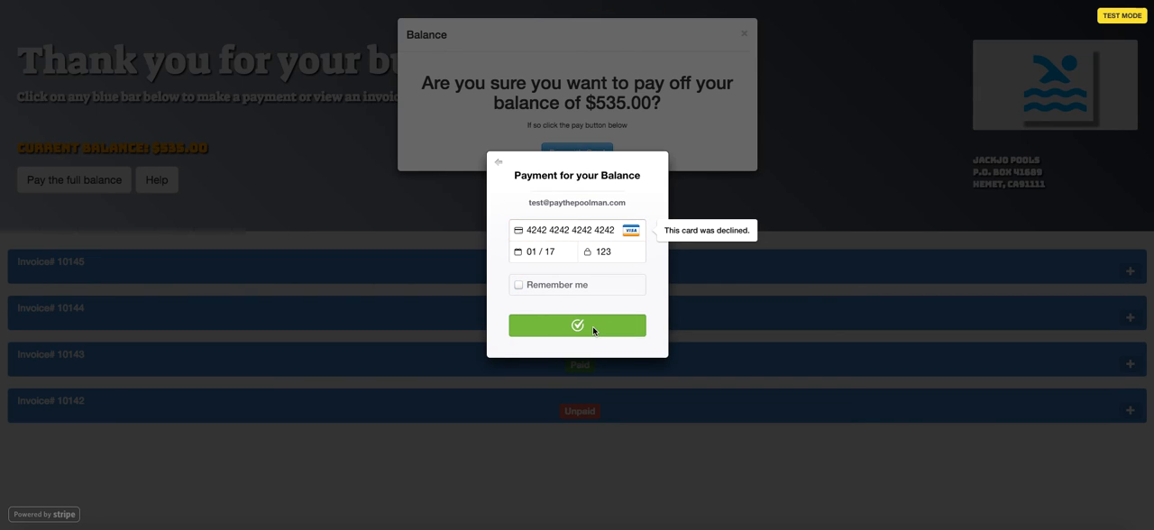
pyautogui.click(577, 326)
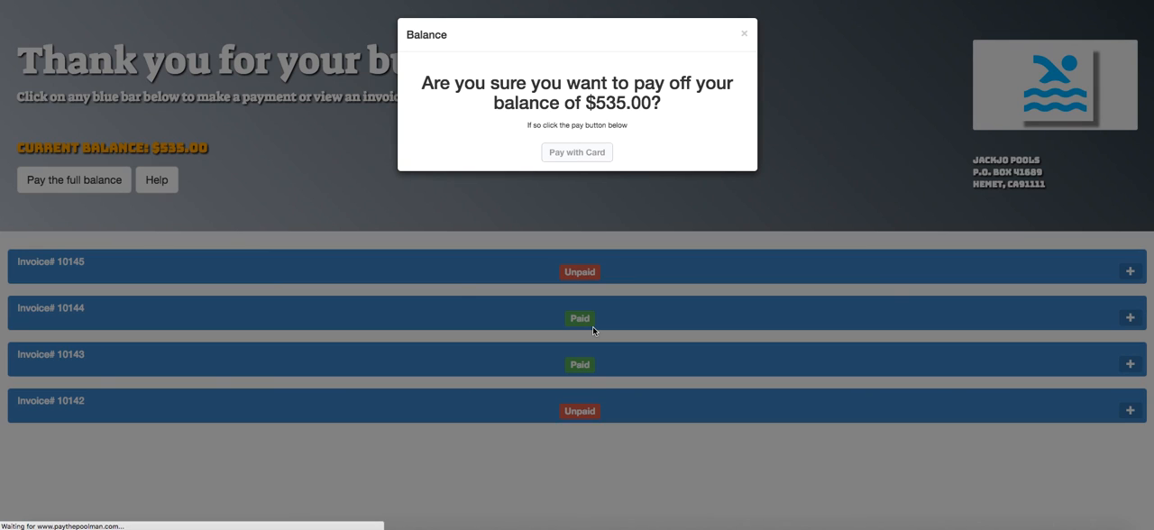
pyautogui.click(576, 152)
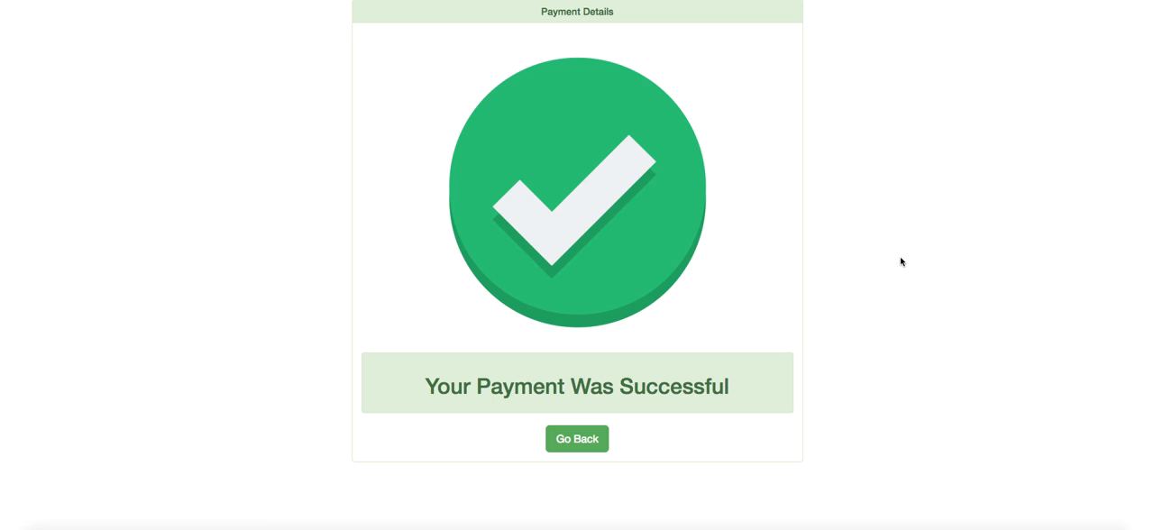
pyautogui.click(576, 438)
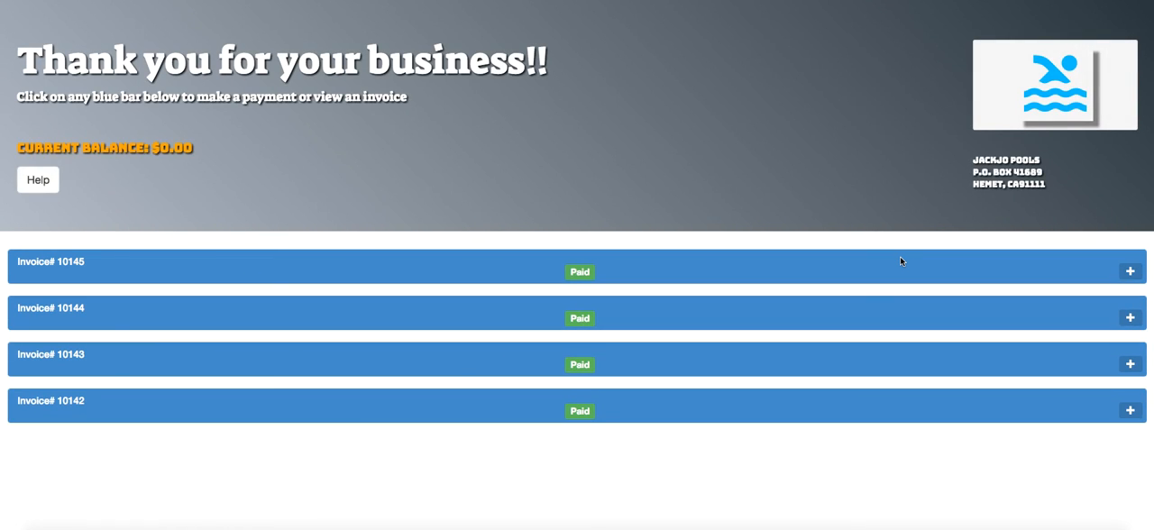
pyautogui.moveTo(550, 48)
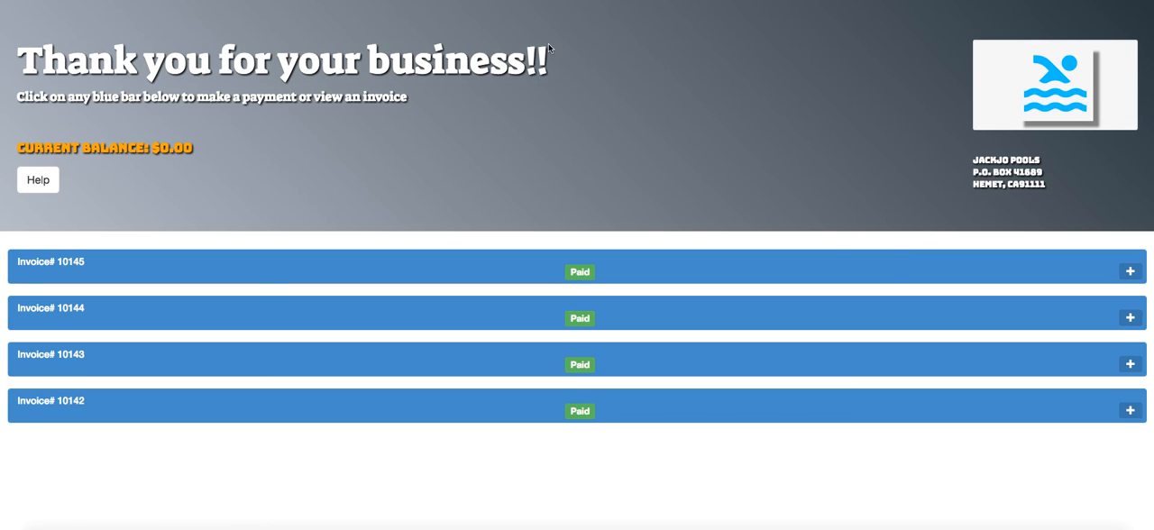
pyautogui.moveTo(487, 345)
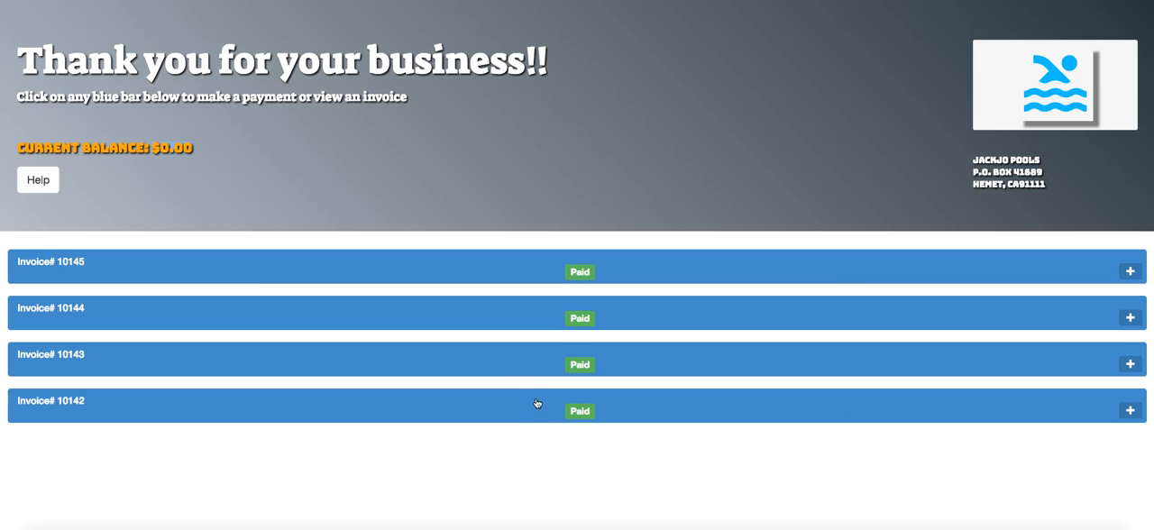
pyautogui.moveTo(236, 197)
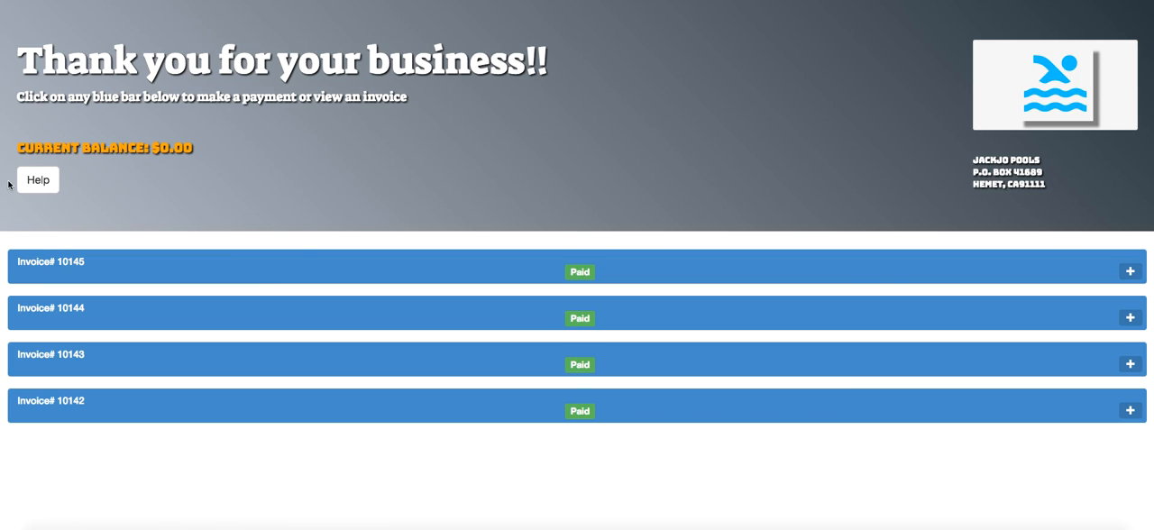
pyautogui.moveTo(248, 237)
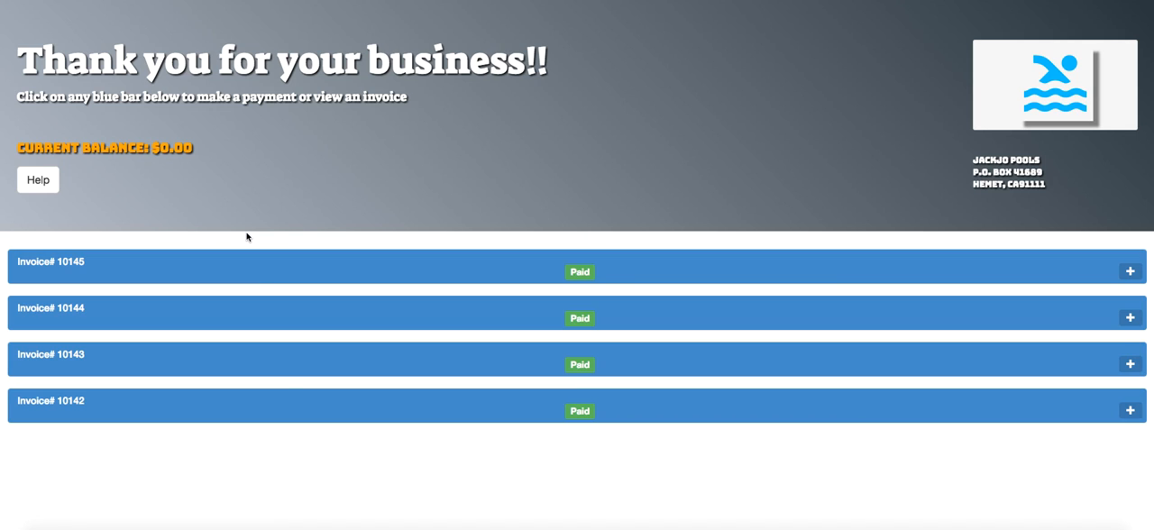
pyautogui.moveTo(609, 251)
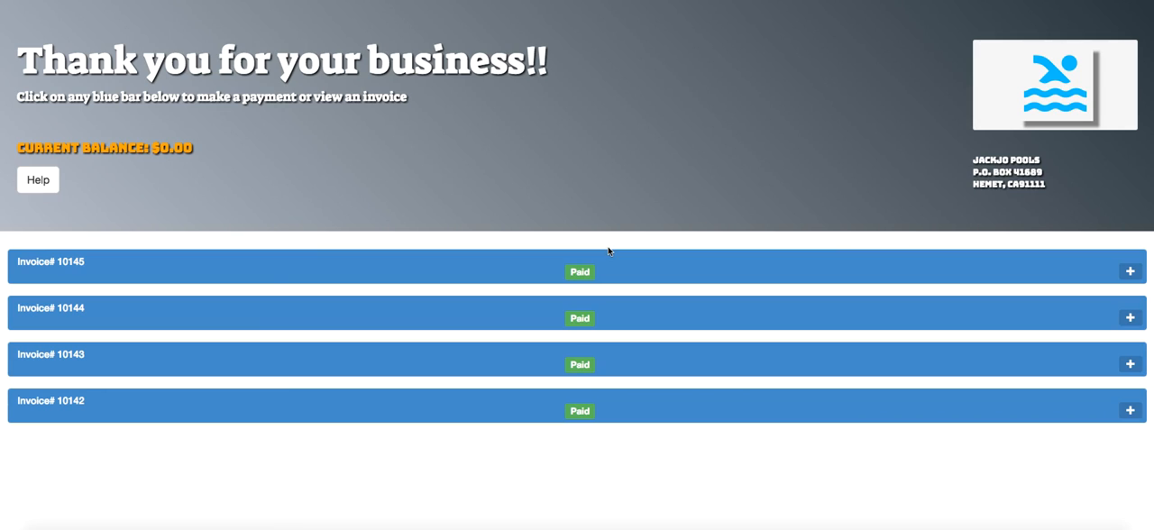